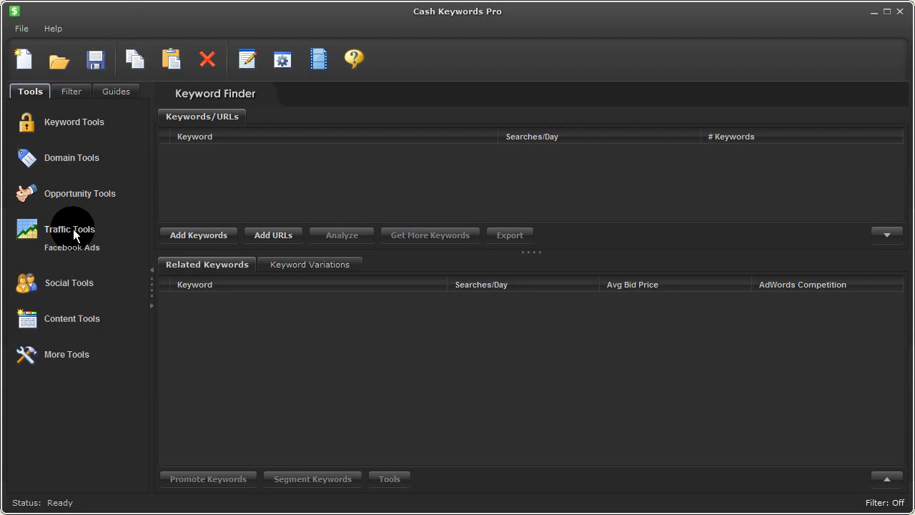
Open the Facebook Ads tool from the Traffic Tools panel
click(72, 246)
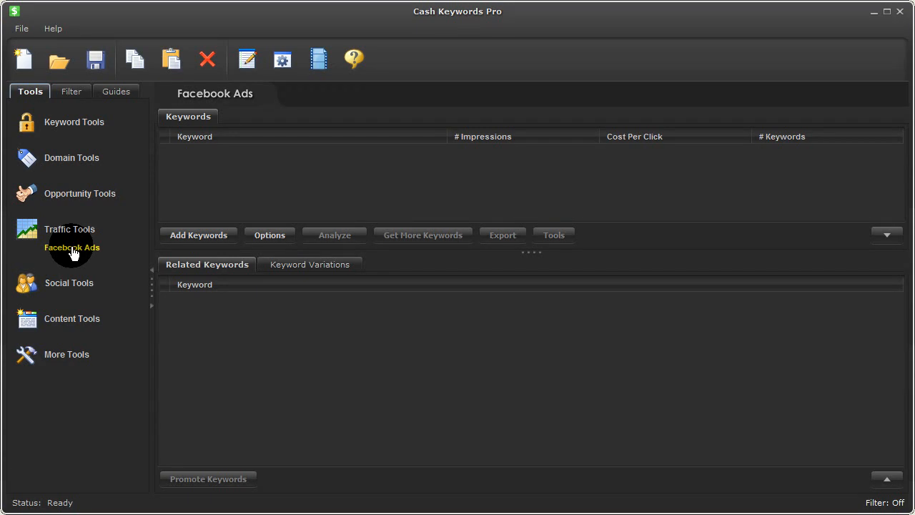
mouse_move(68, 229)
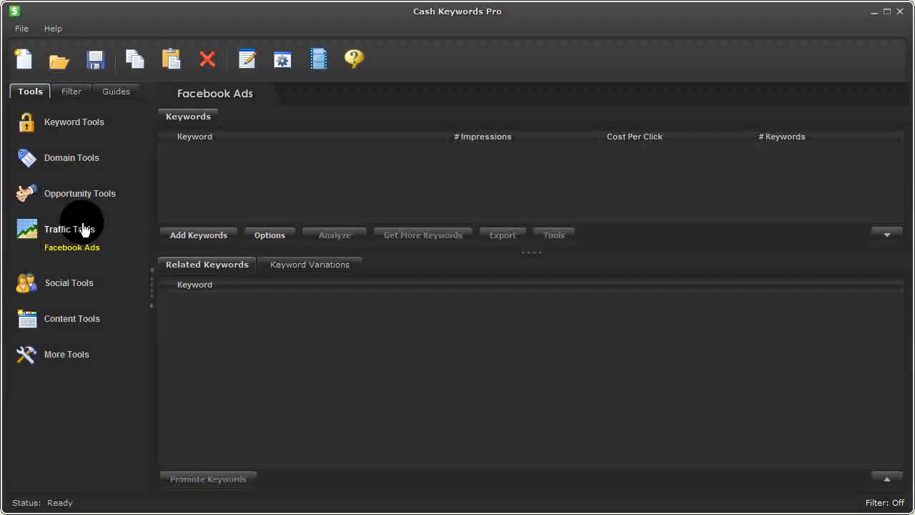
Add the keywords 'gardening' and 'gardener' through the Add Keywords dialog
click(197, 235)
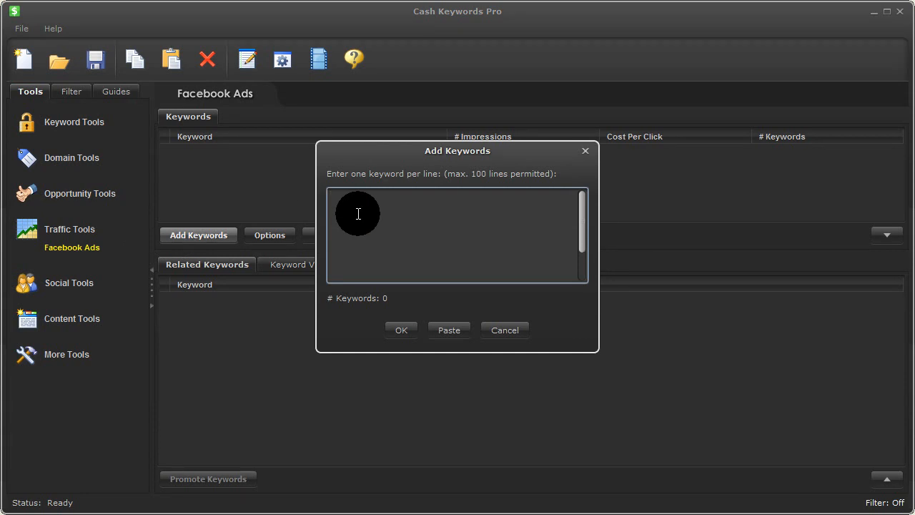
text(gardening)
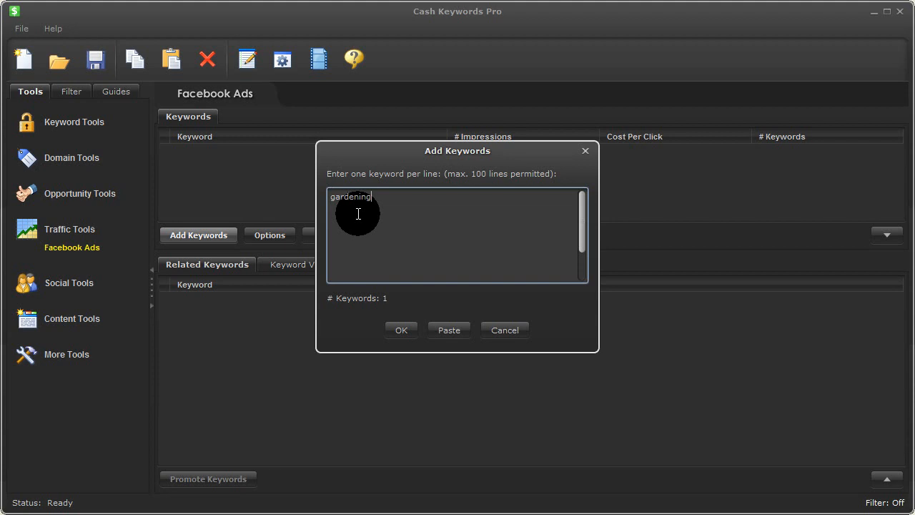
text(gardener)
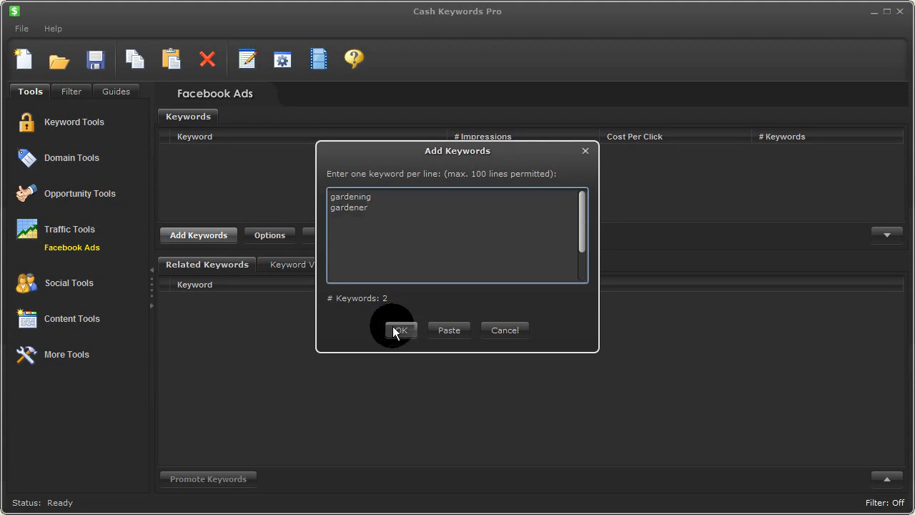
click(399, 329)
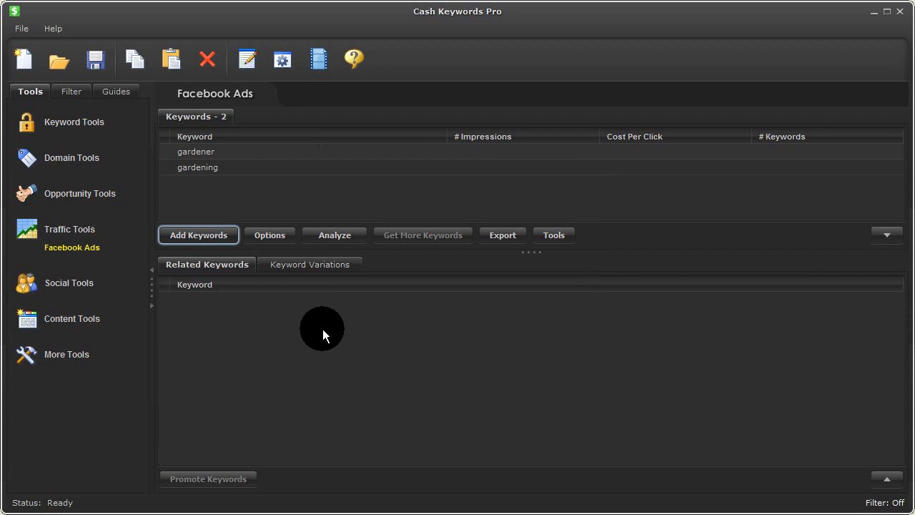
Set targeting options to minimum age 25, Married relationship status and College Grad education
click(269, 234)
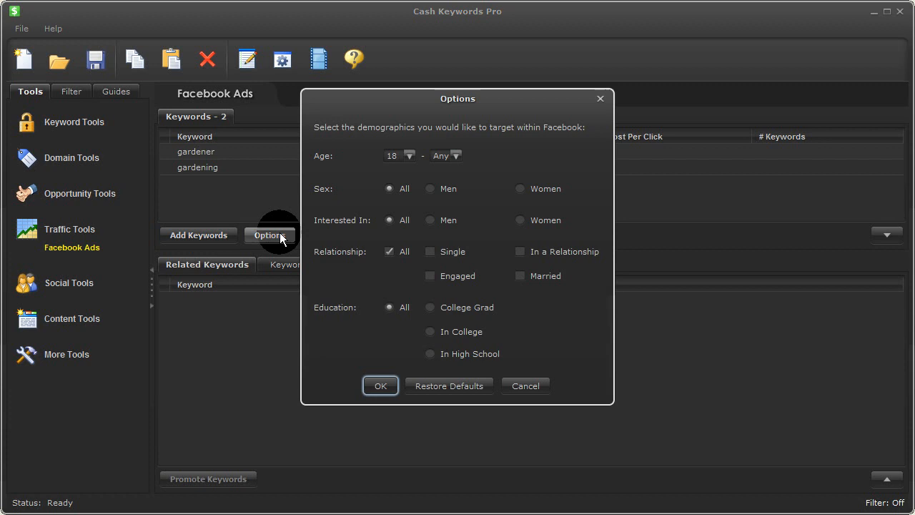
mouse_move(457, 148)
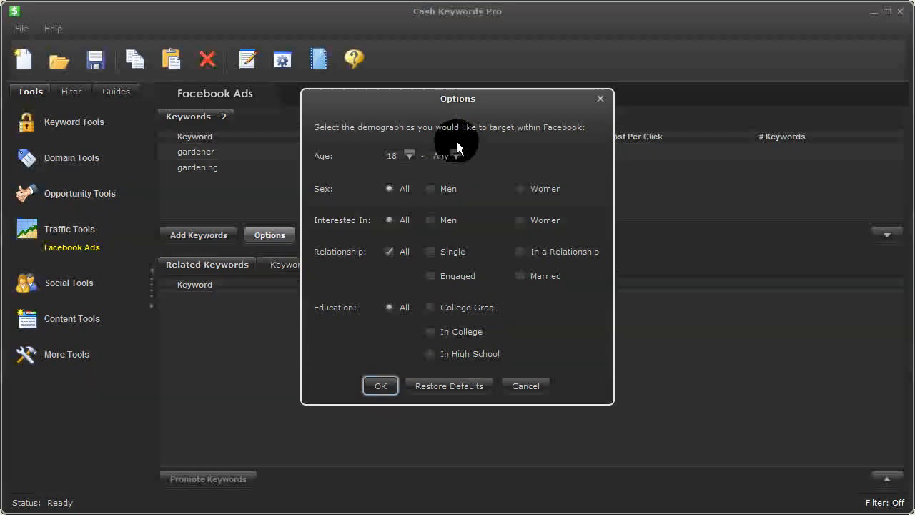
click(410, 156)
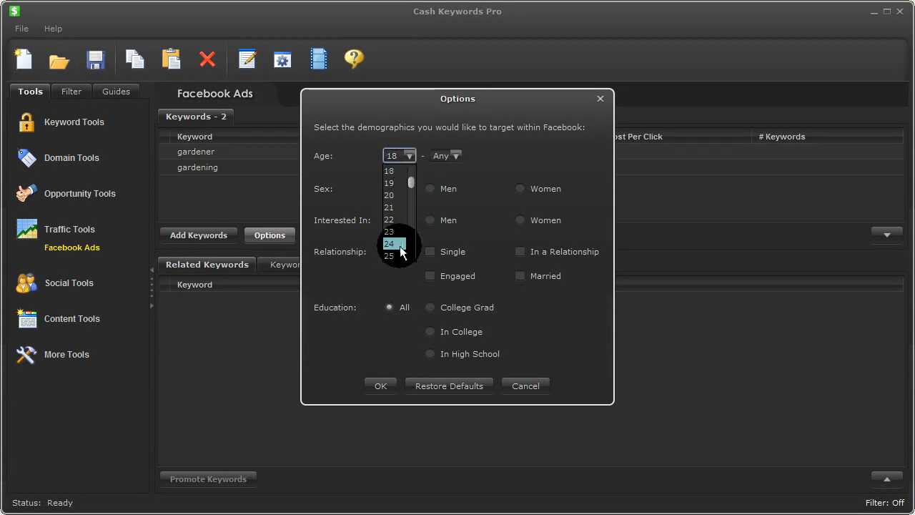
click(389, 254)
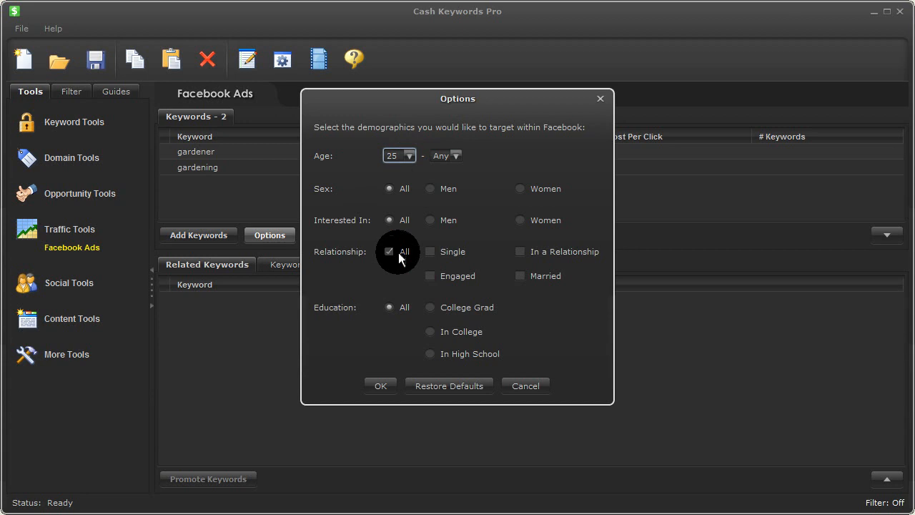
click(521, 274)
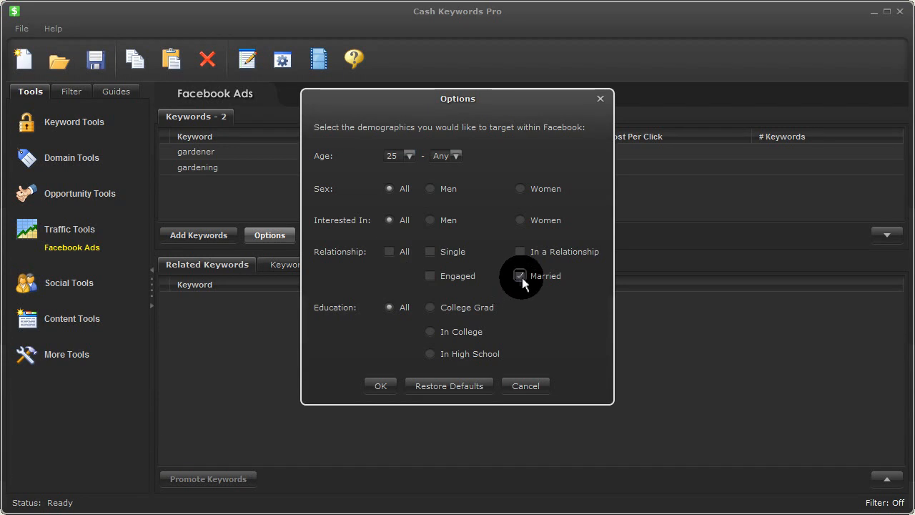
click(521, 275)
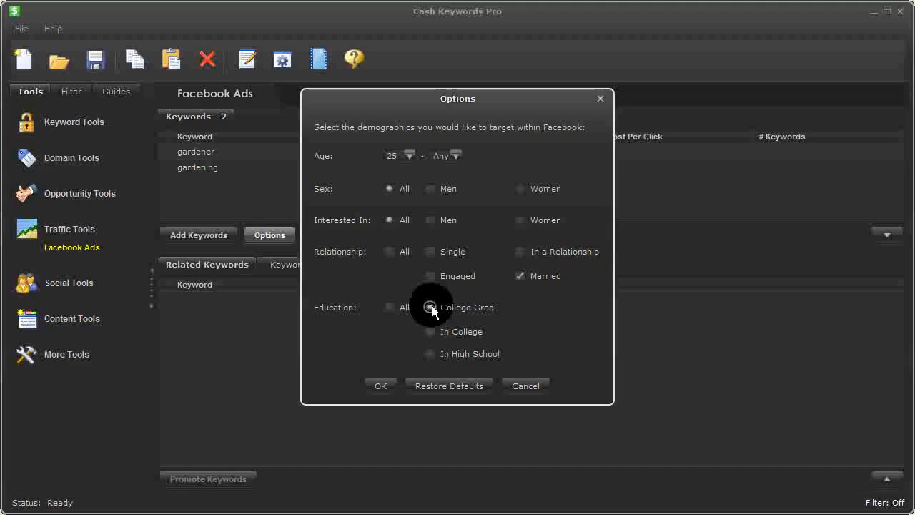
click(381, 386)
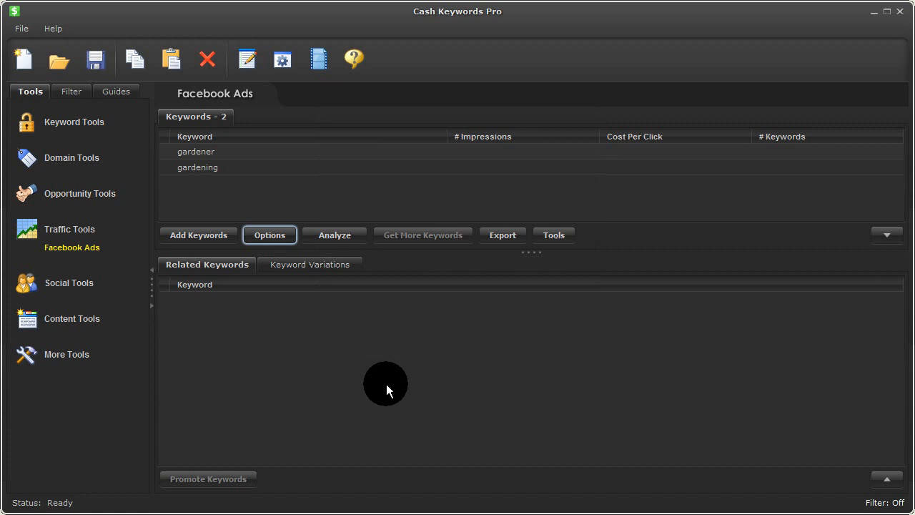
Analyze gardening and gardener, yielding 266,460 impressions at $1.07 and 2,700 at $0.99
click(335, 235)
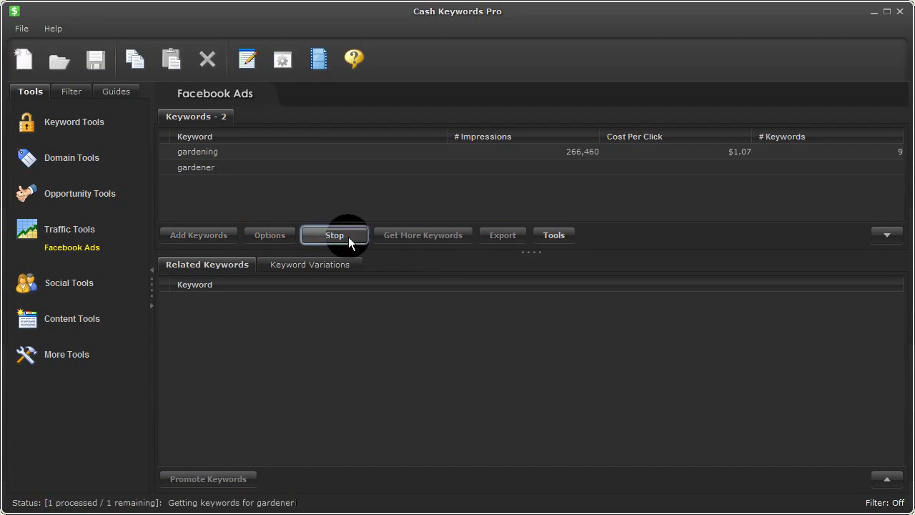
click(335, 234)
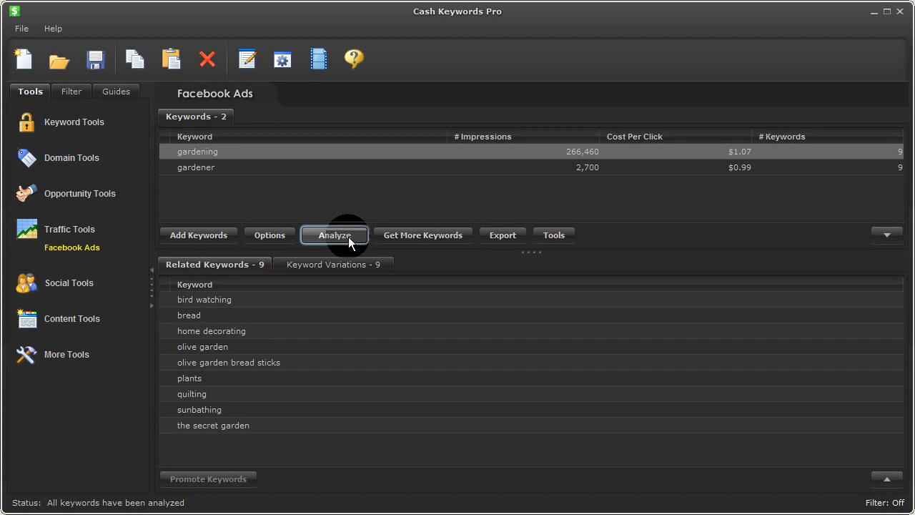
mouse_move(236, 169)
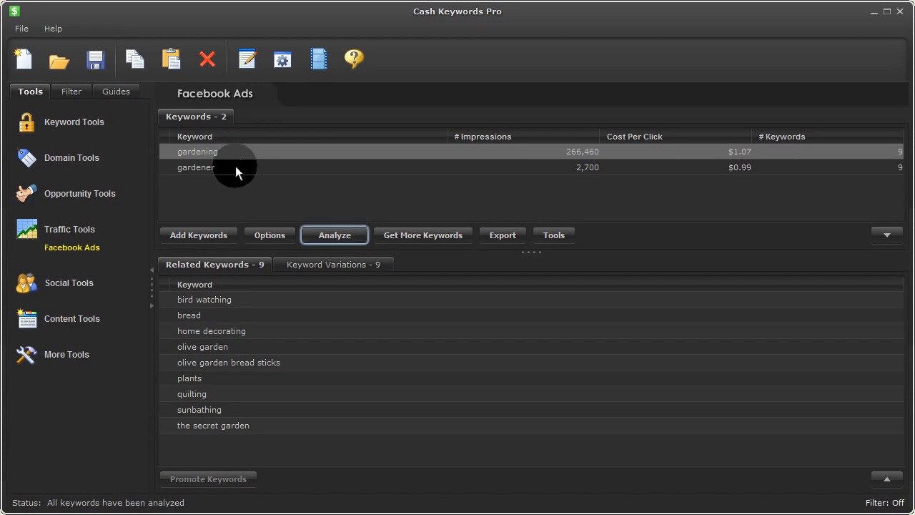
click(198, 166)
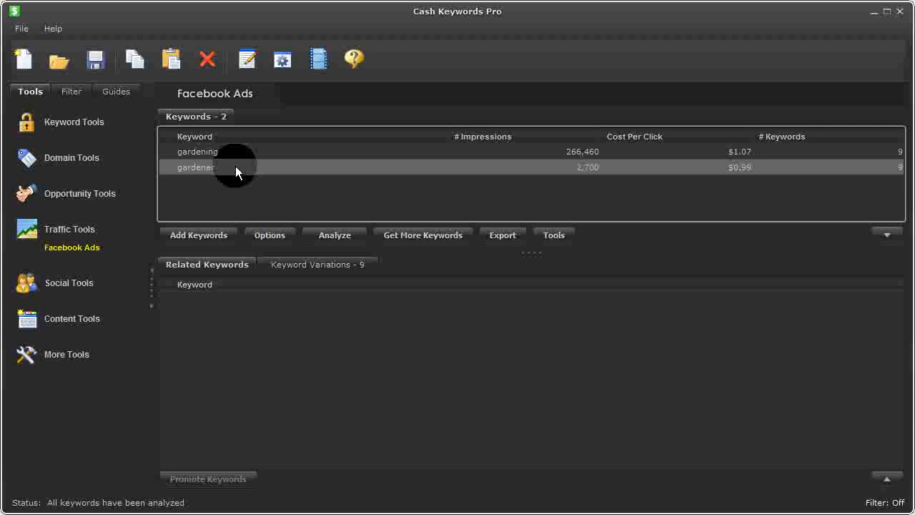
mouse_move(569, 178)
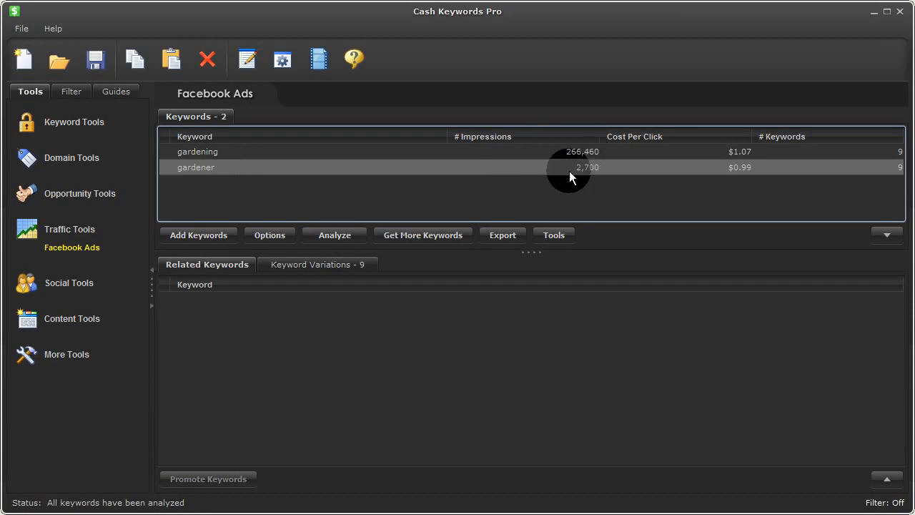
mouse_move(718, 156)
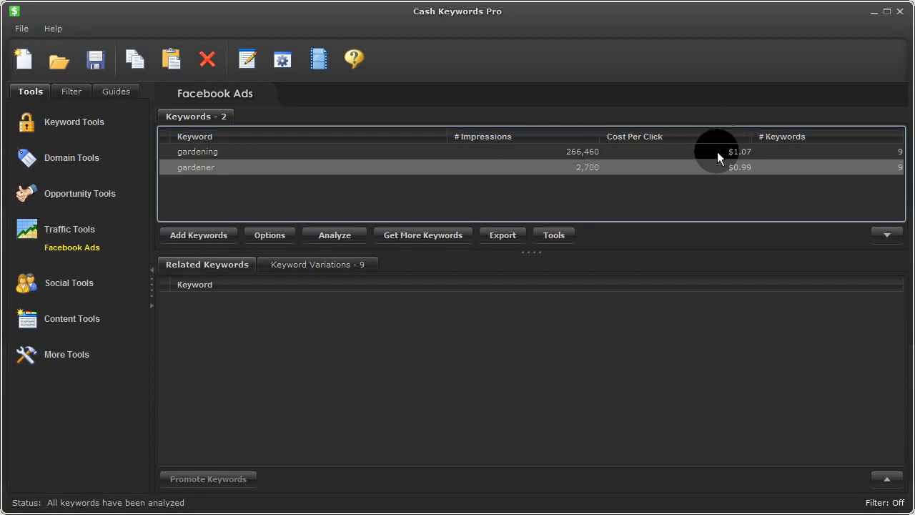
mouse_move(731, 150)
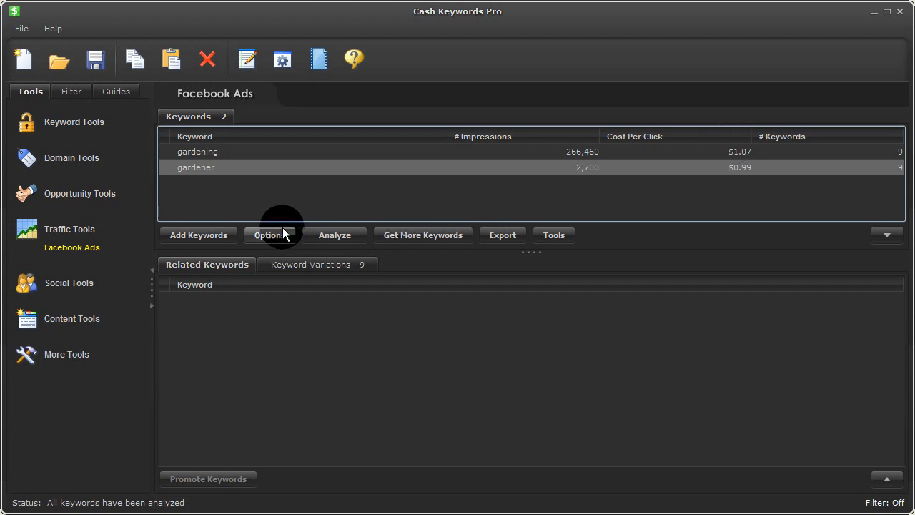
Review the saved demographic targeting settings and cancel without changes
click(269, 234)
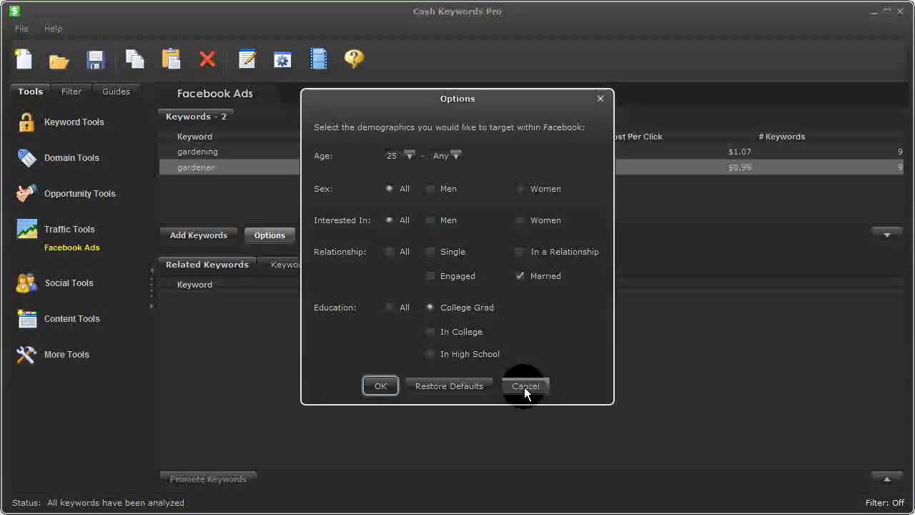
click(525, 386)
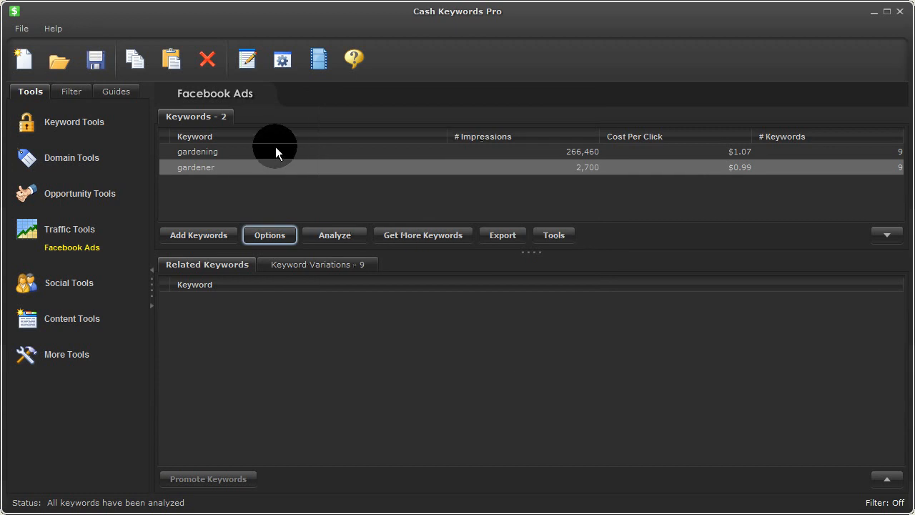
Show the nine related keywords for gardening, including bird watching, olive garden and plants
click(206, 263)
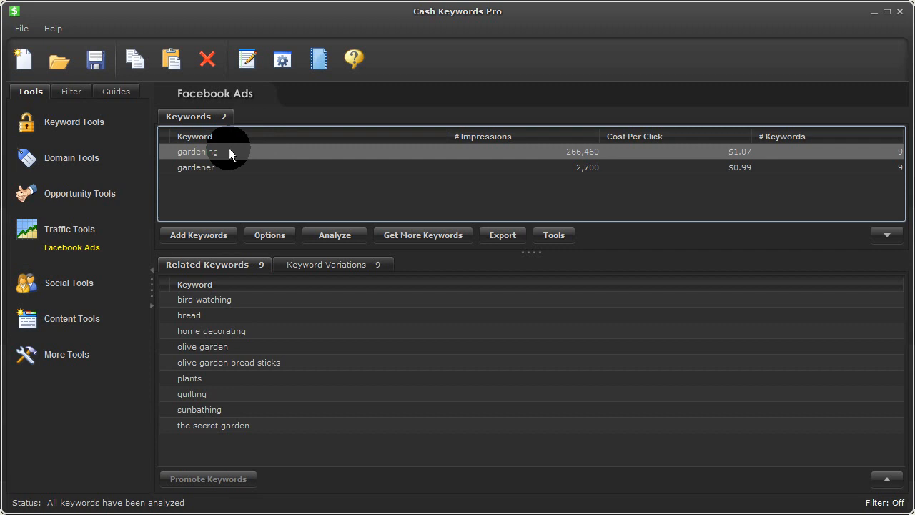
mouse_move(216, 278)
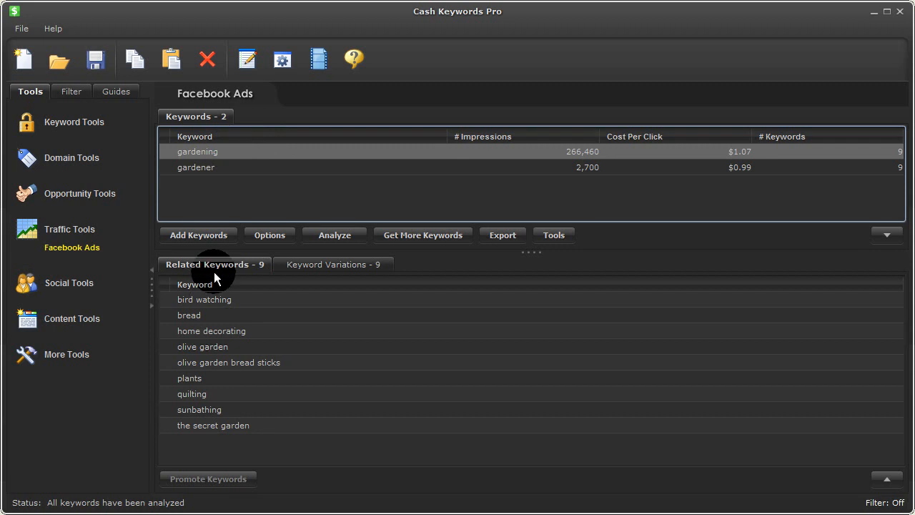
mouse_move(236, 337)
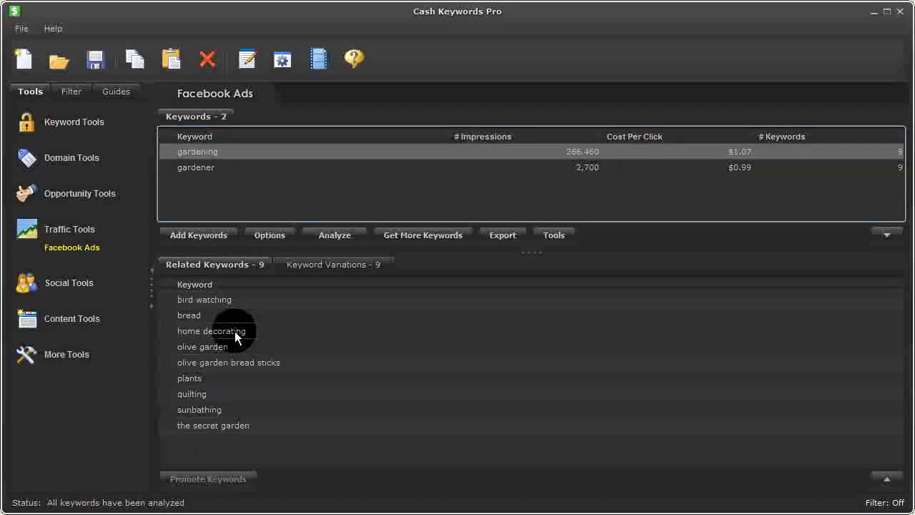
mouse_move(229, 426)
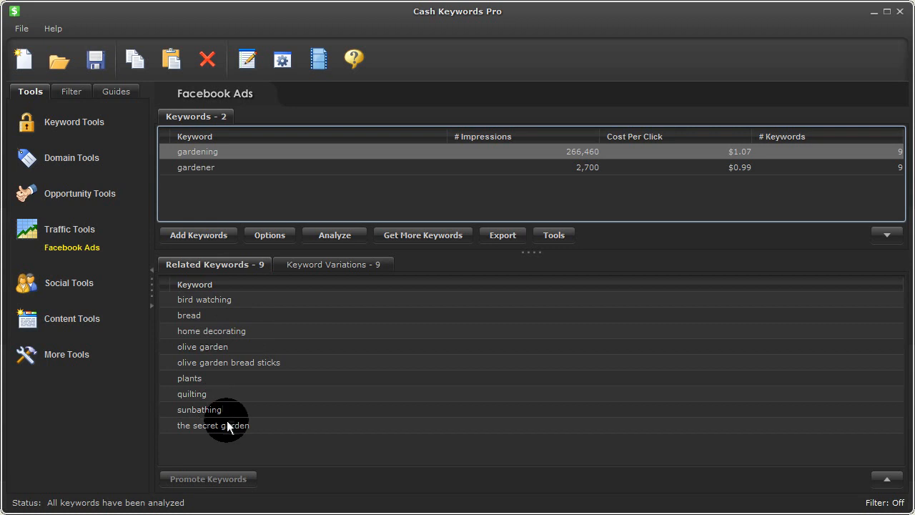
mouse_move(246, 429)
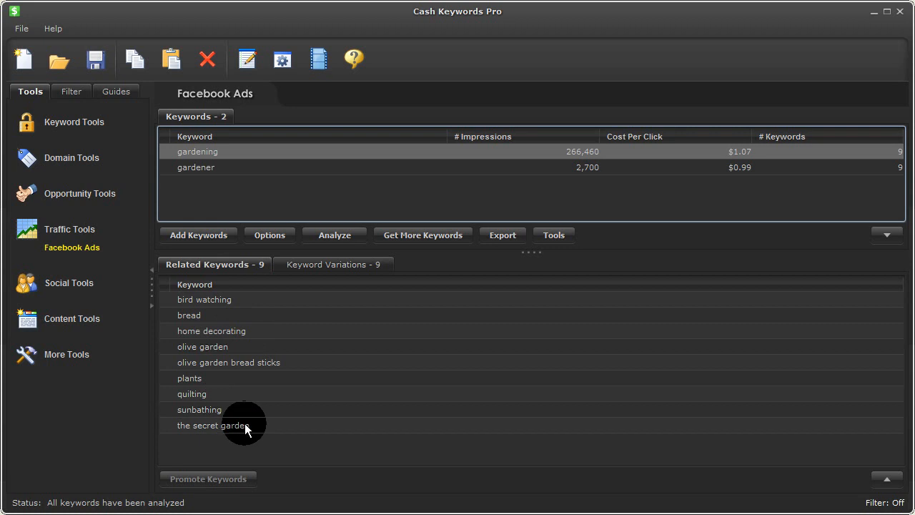
mouse_move(303, 332)
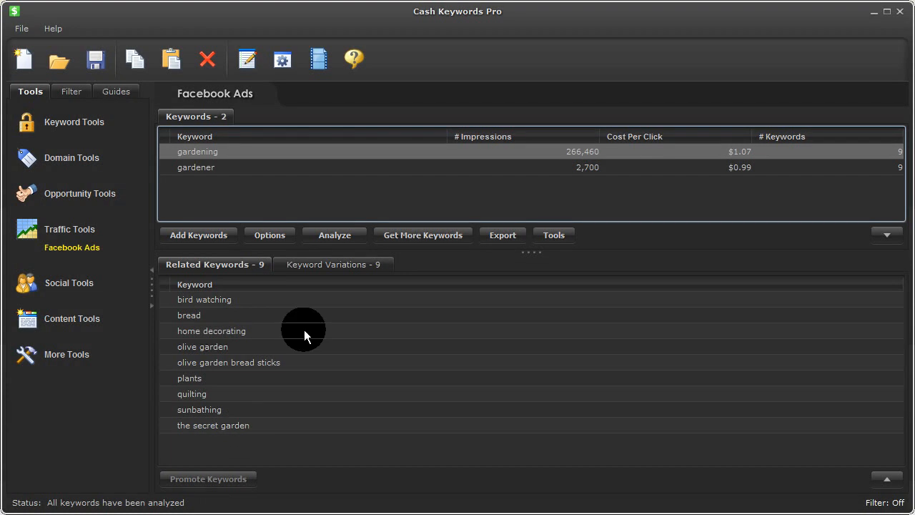
mouse_move(277, 279)
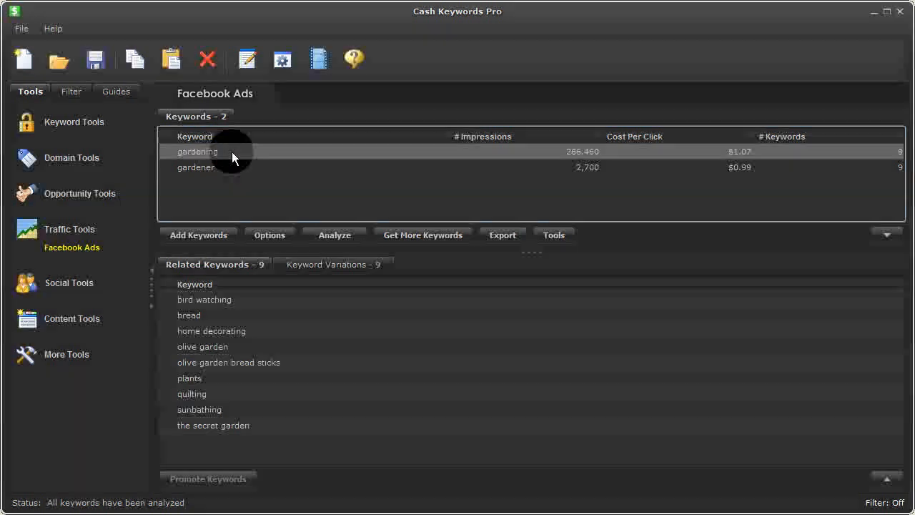
View keyword variations for gardening, then related keywords and variations for gardener
click(332, 263)
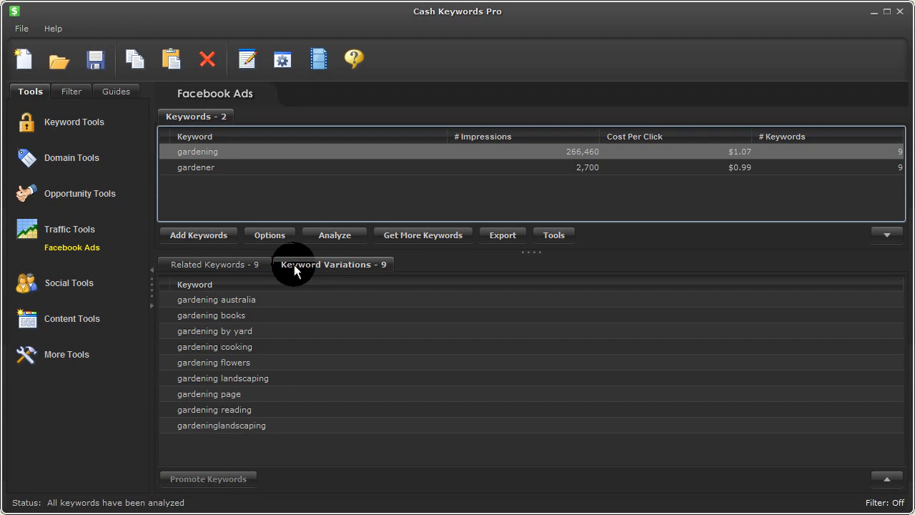
mouse_move(275, 332)
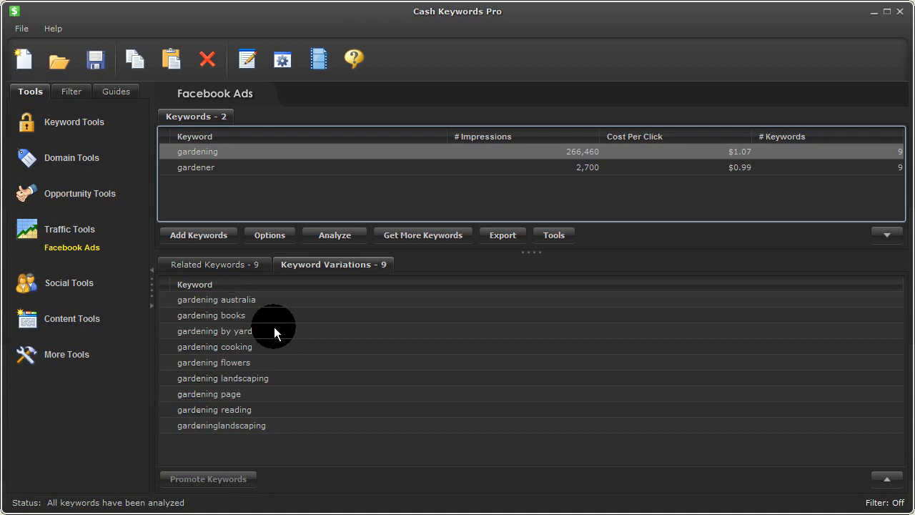
mouse_move(240, 172)
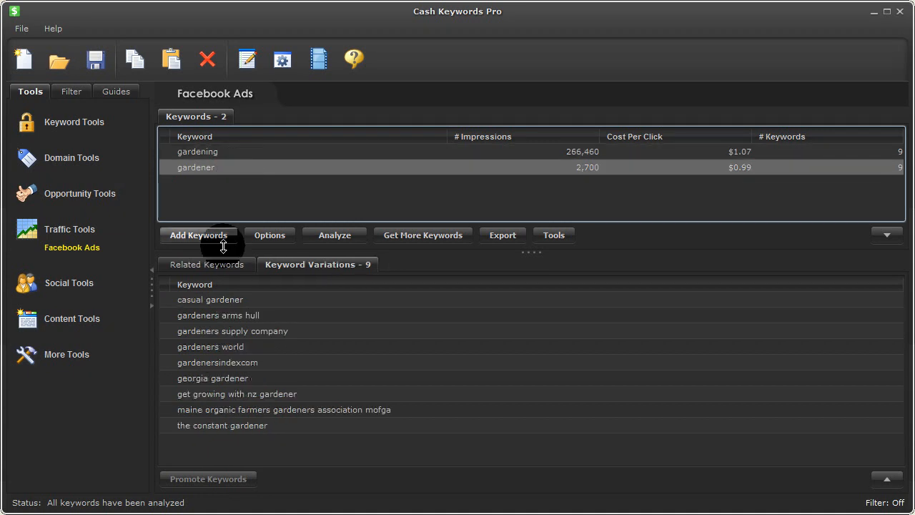
click(206, 263)
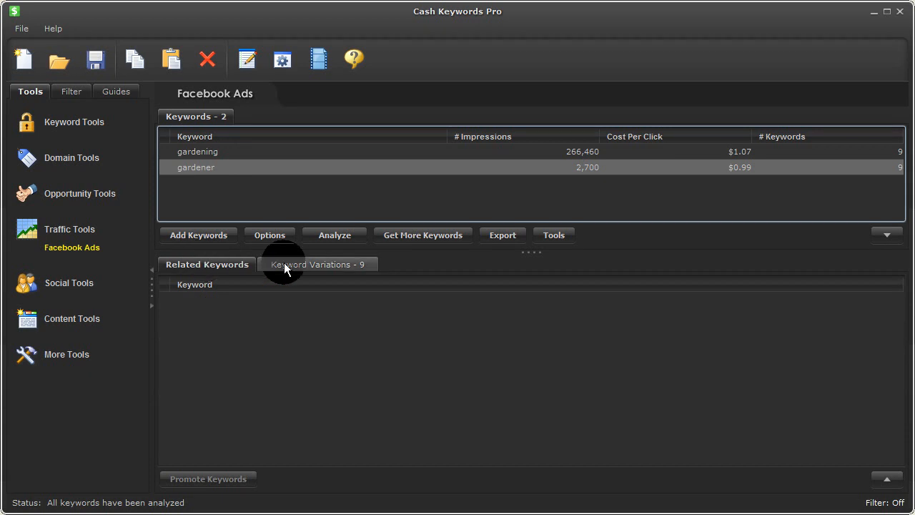
click(318, 263)
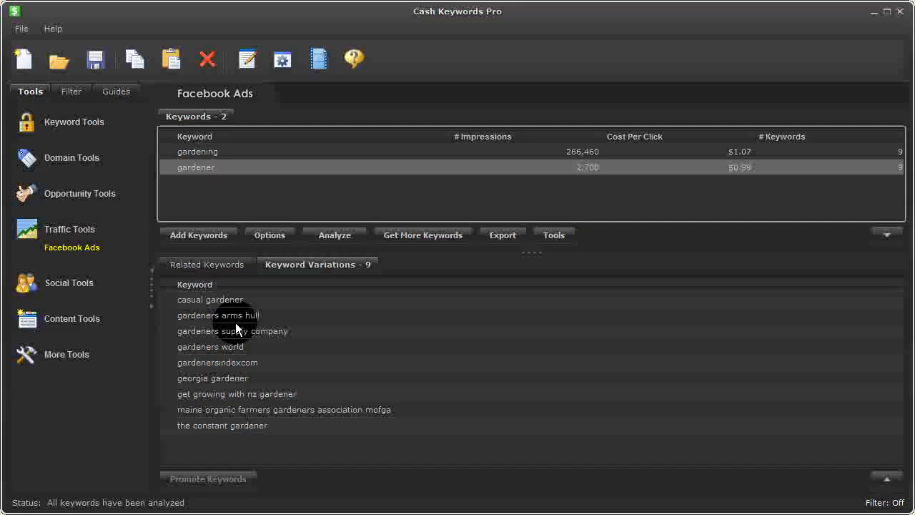
Select gardening and gardener together to list their combined 18 keyword variations
click(198, 152)
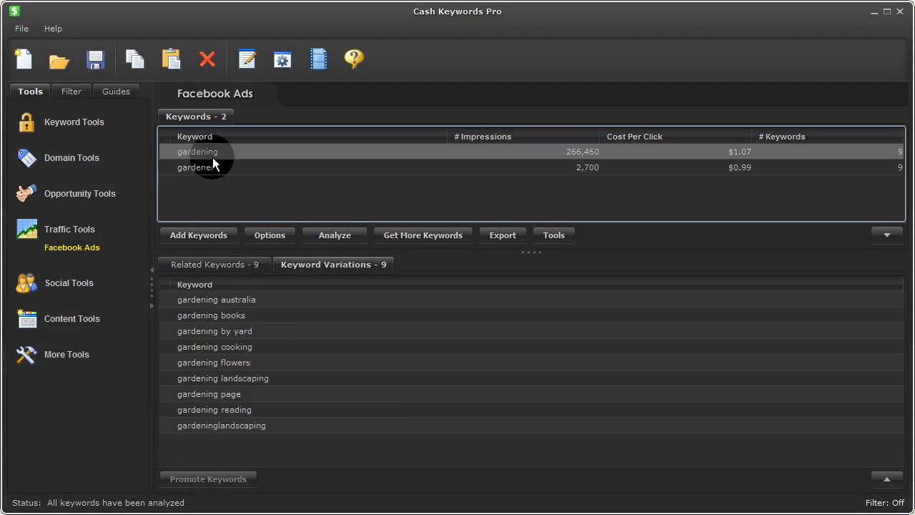
click(198, 166)
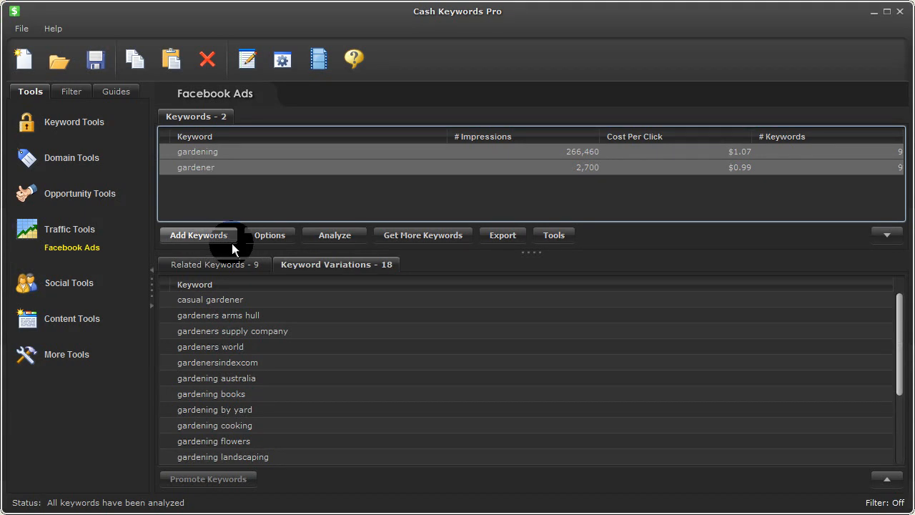
mouse_move(898, 326)
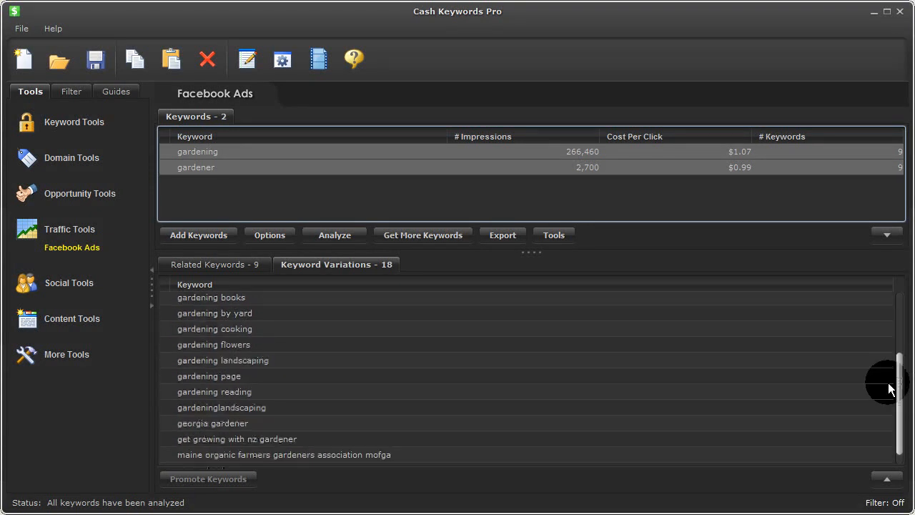
scroll(up, 3)
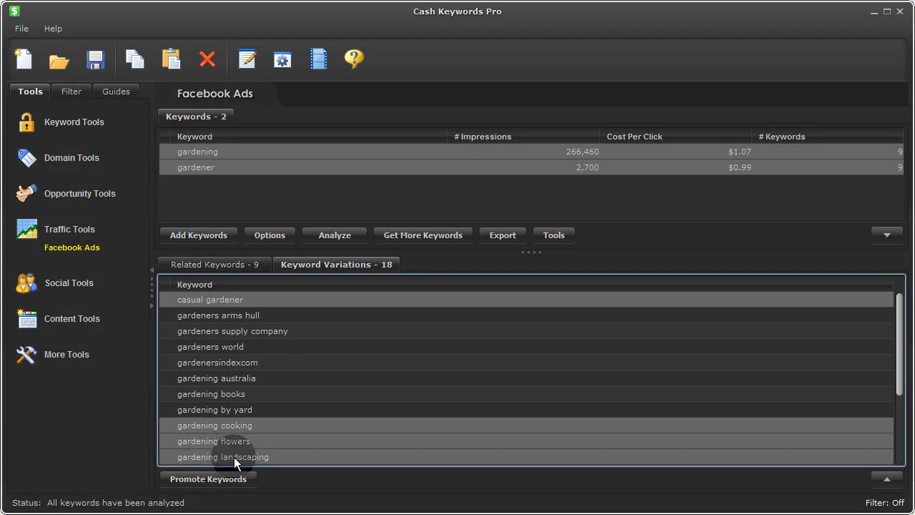
Promote casual gardener, gardening cooking, flowers and landscaping to keywords and analyze all six
click(208, 478)
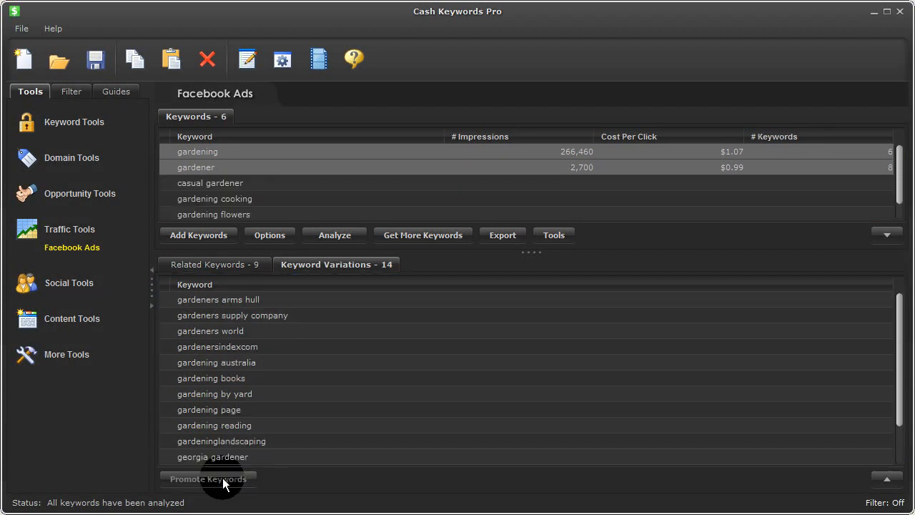
mouse_move(249, 435)
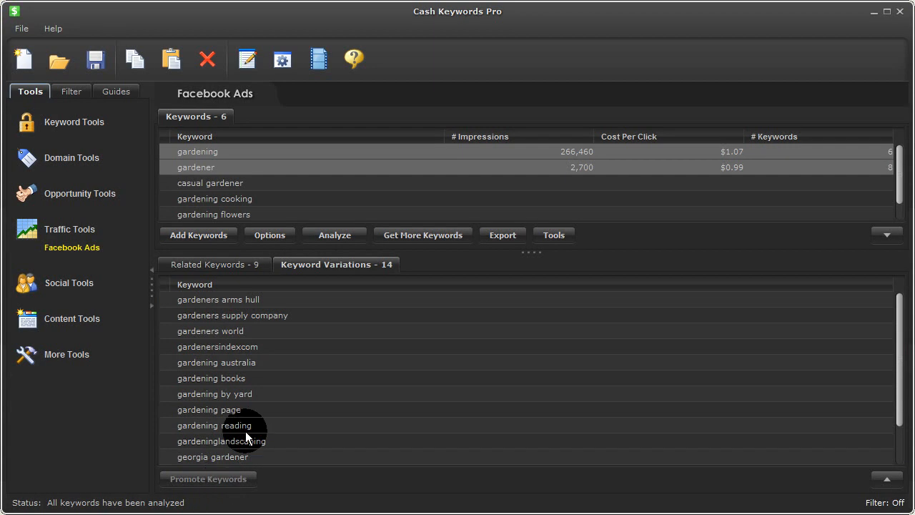
click(335, 235)
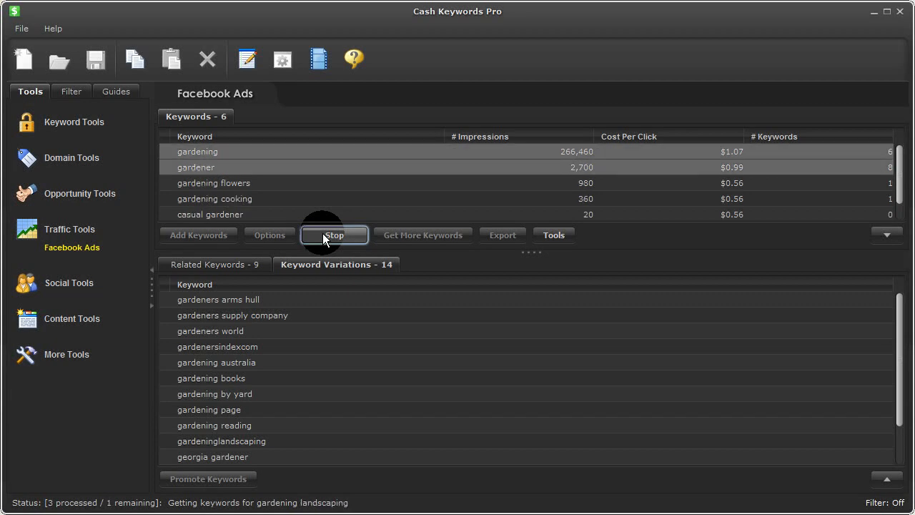
click(335, 235)
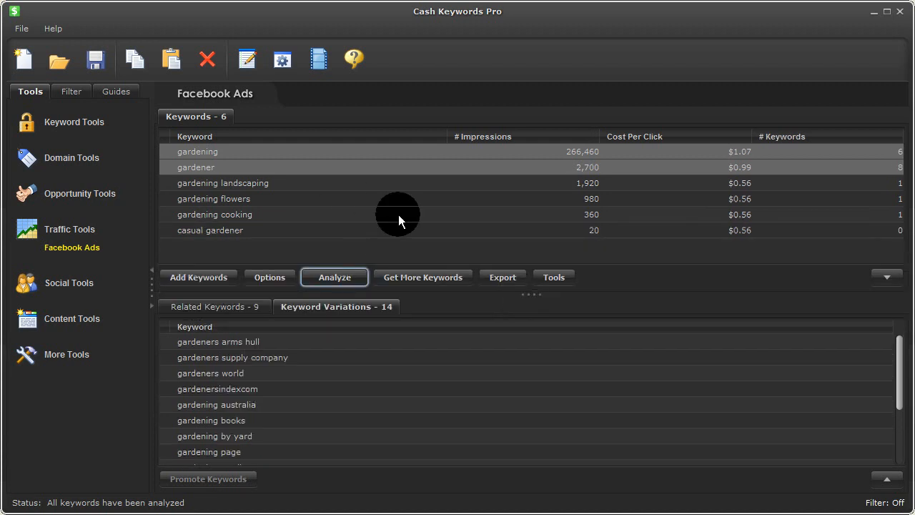
mouse_move(272, 204)
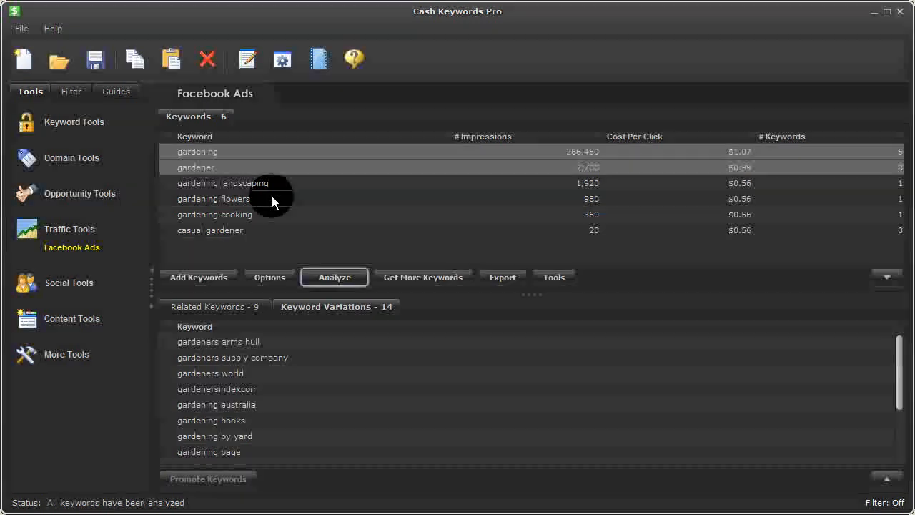
mouse_move(248, 156)
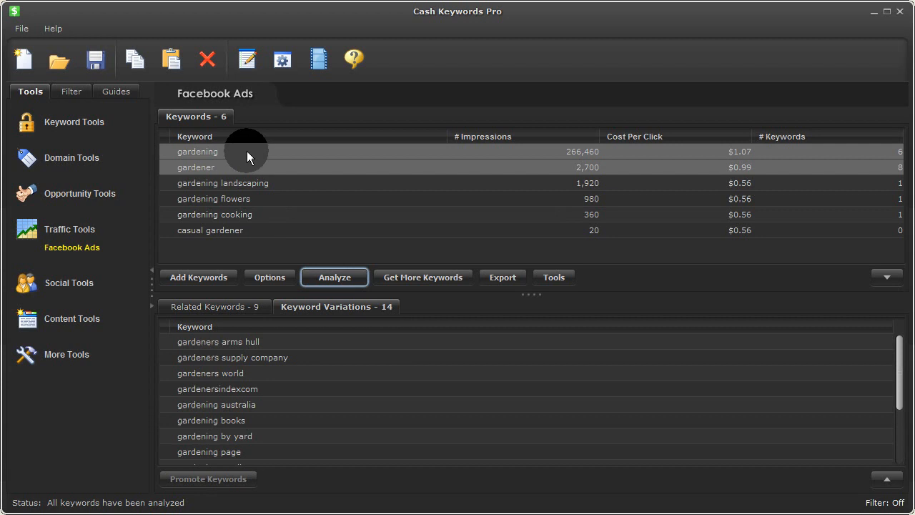
With all six keywords selected, review related keywords and the 17 combined variations
click(335, 277)
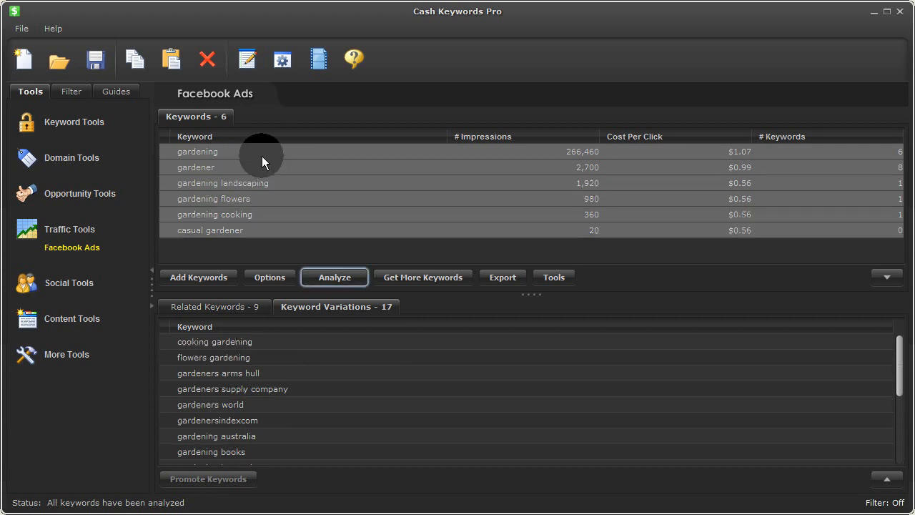
scroll(down, 3)
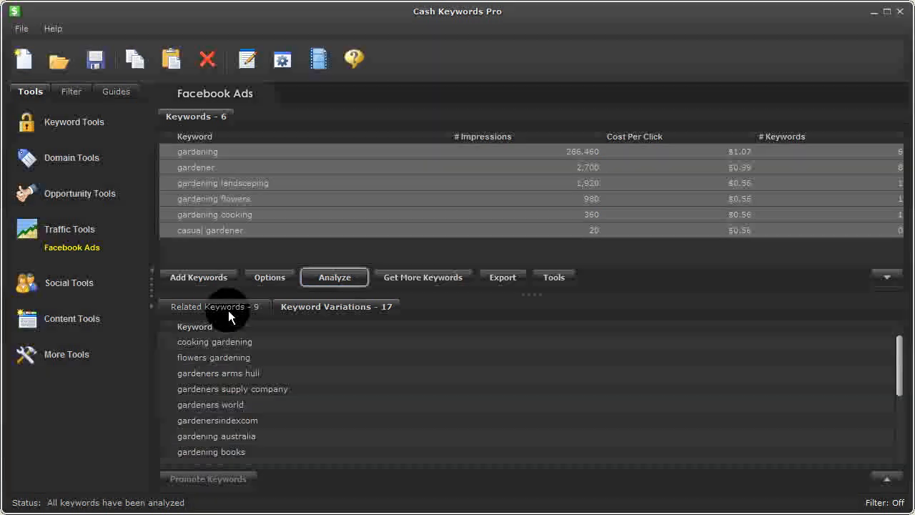
click(215, 306)
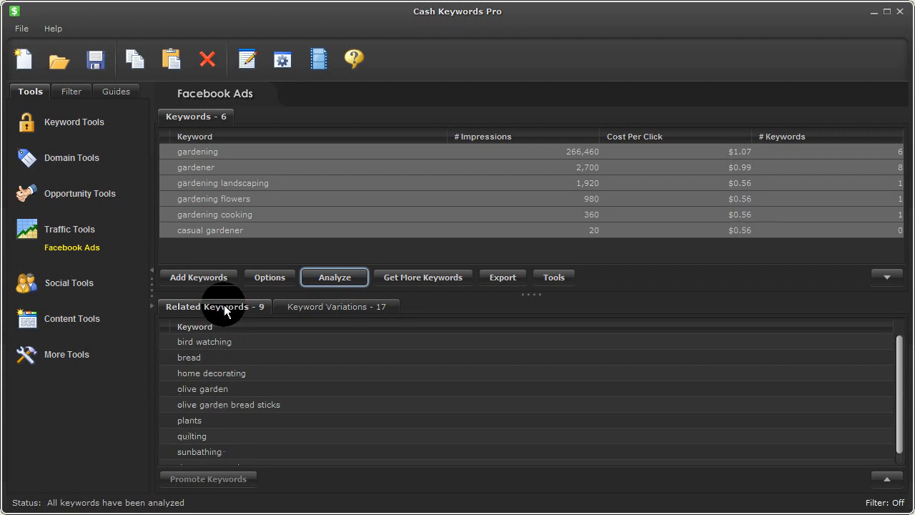
click(336, 306)
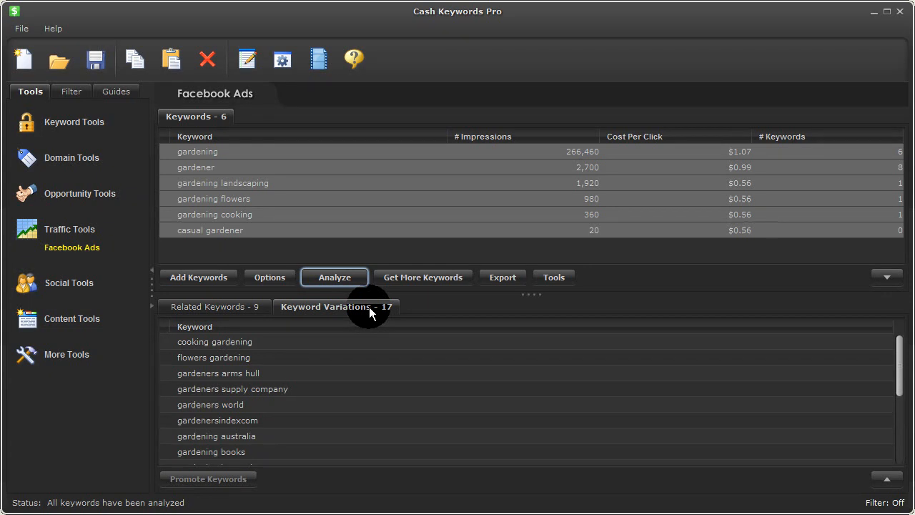
mouse_move(320, 309)
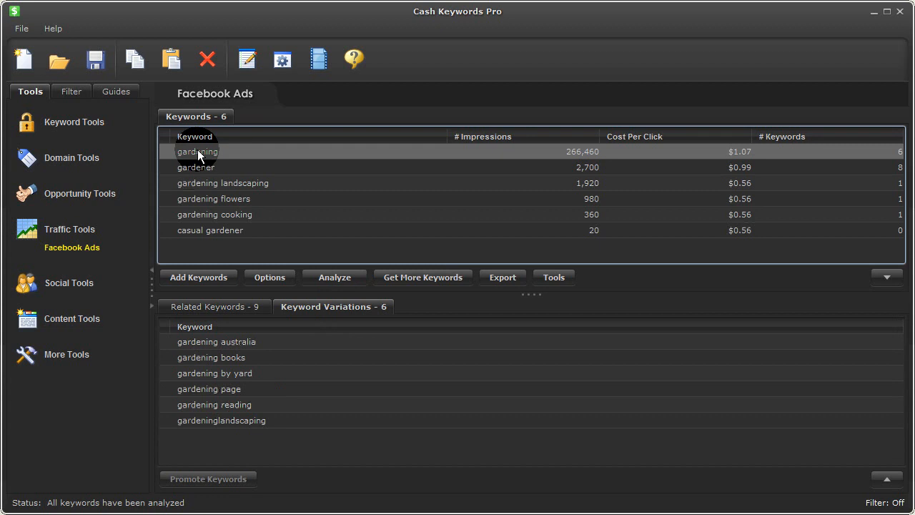
Get More Keywords for gardening and gardener, expanding the variation list to 58
click(423, 277)
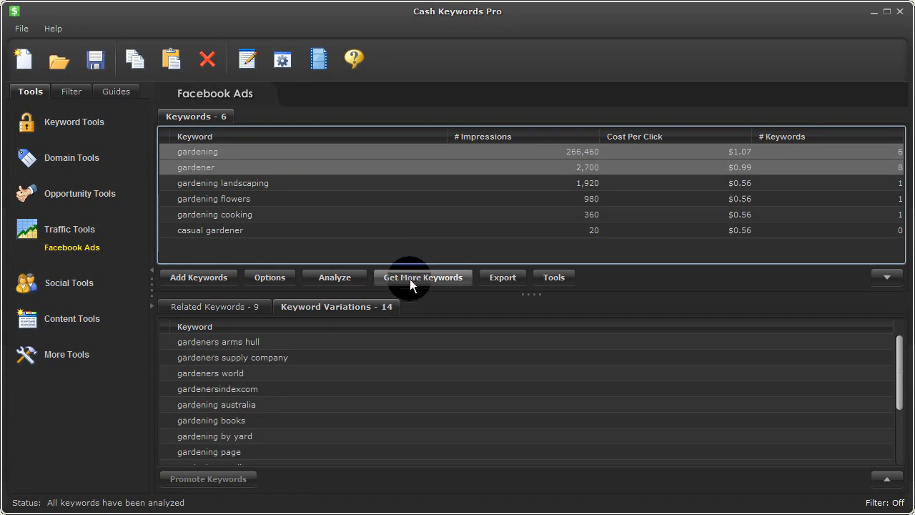
click(424, 277)
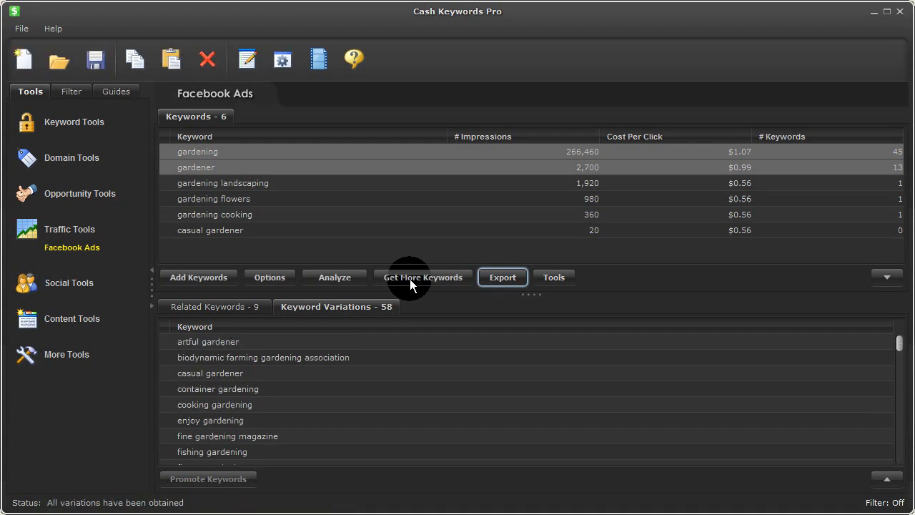
mouse_move(389, 312)
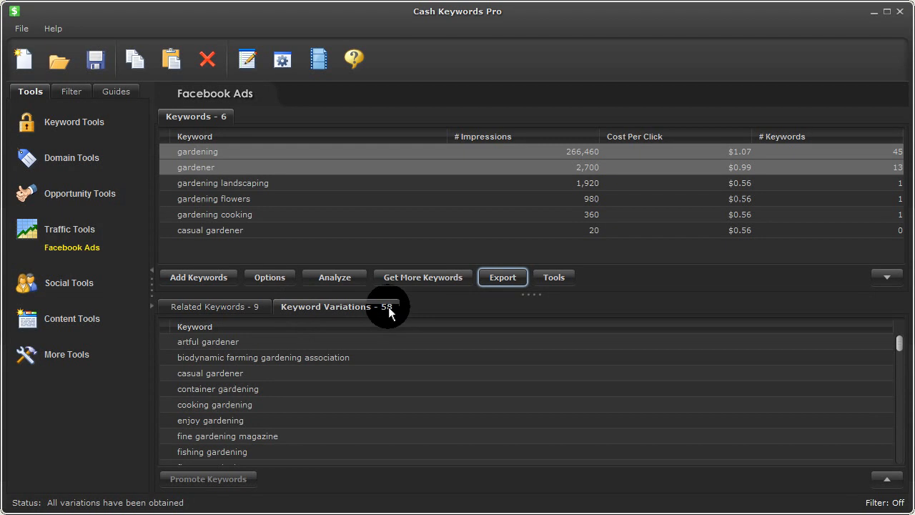
mouse_move(795, 206)
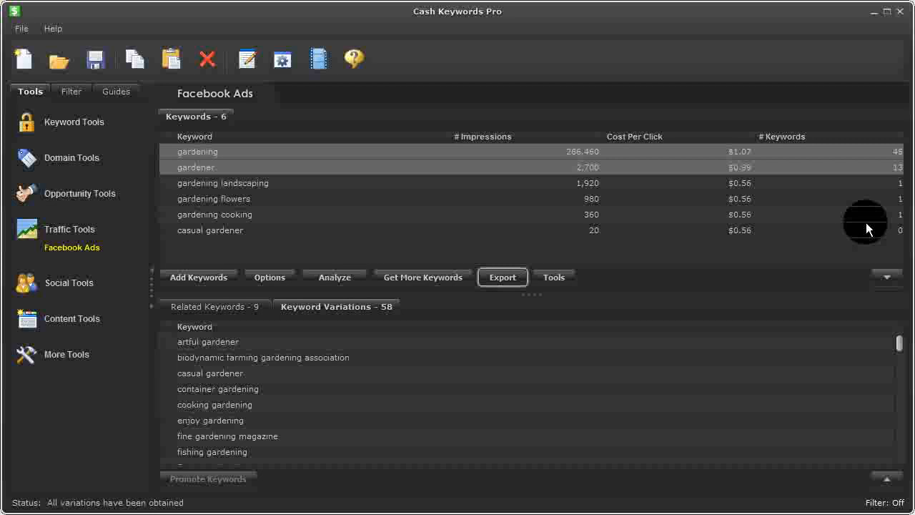
mouse_move(884, 475)
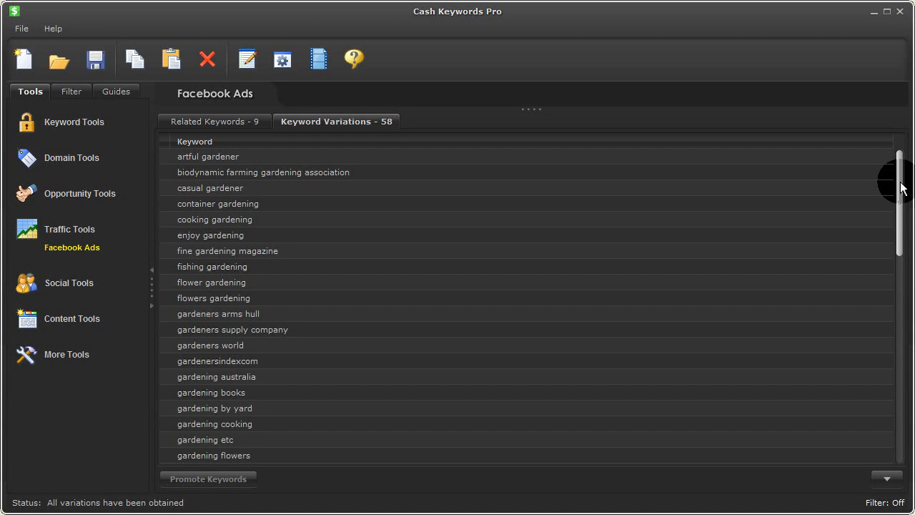
Promote the chosen variations, including landscape gardener, national gardening association and plants gardening, into the keyword list
scroll(down, 3)
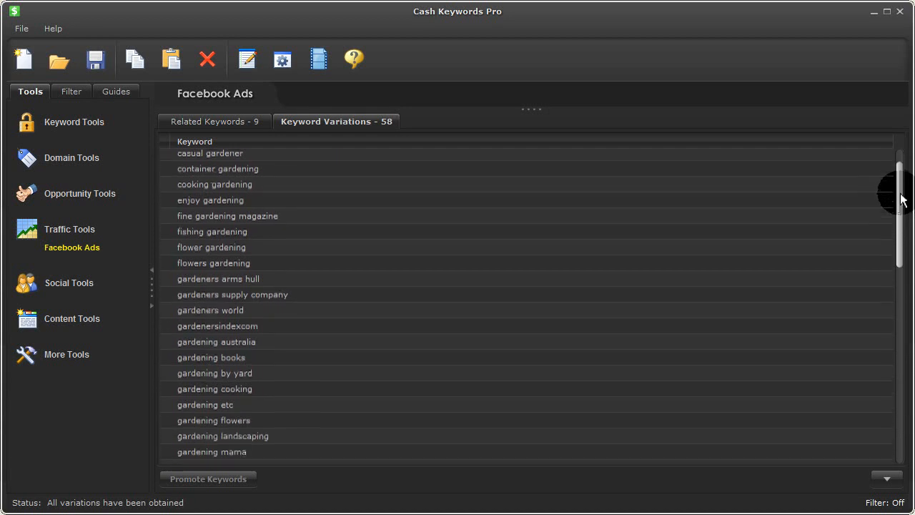
scroll(down, 3)
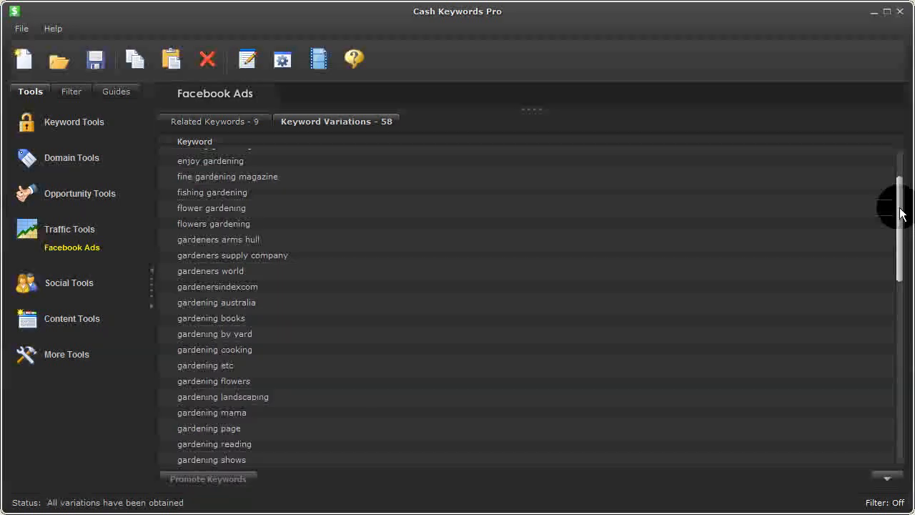
scroll(down, 3)
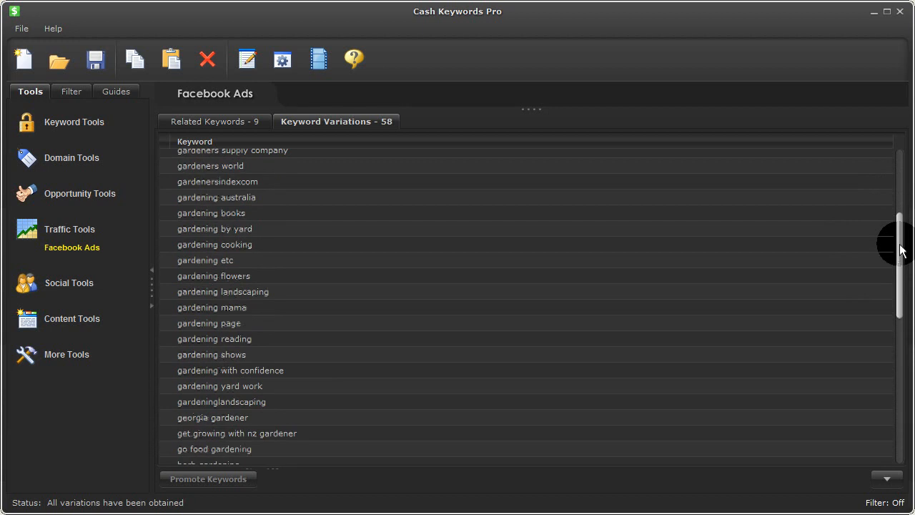
scroll(down, 3)
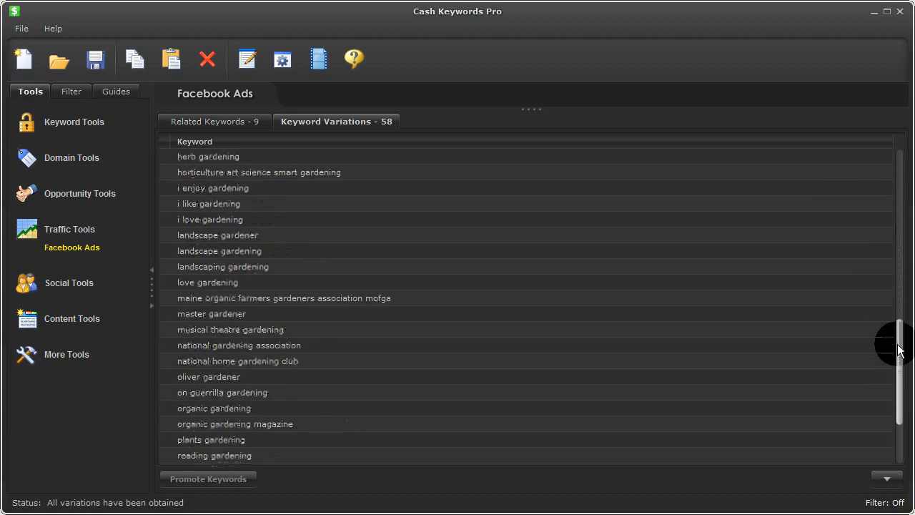
scroll(down, 3)
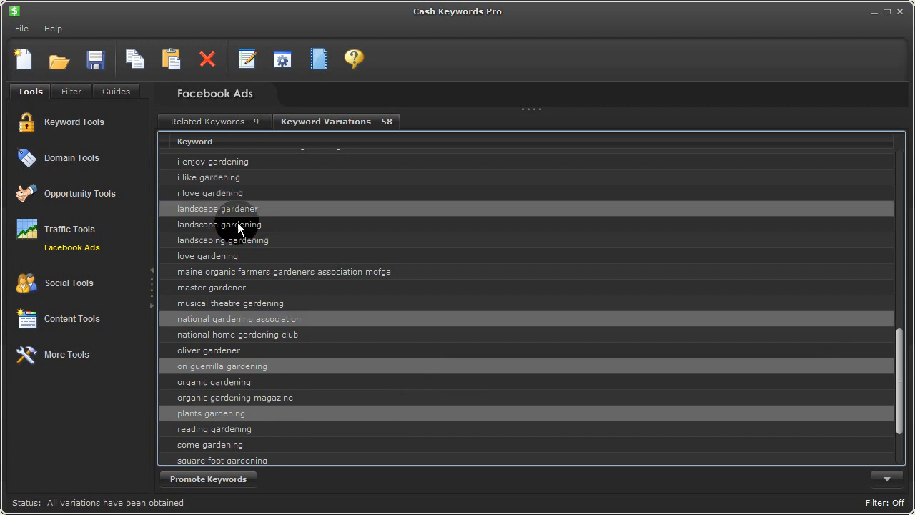
mouse_move(246, 177)
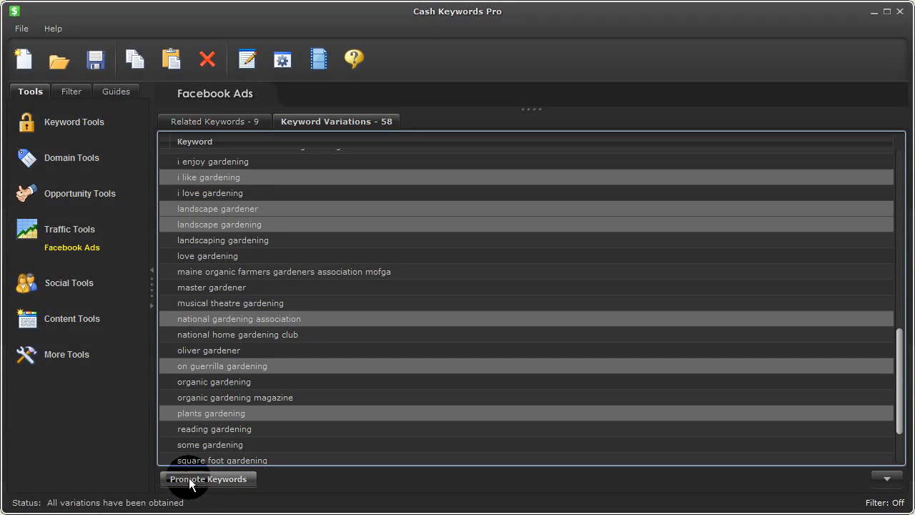
click(208, 479)
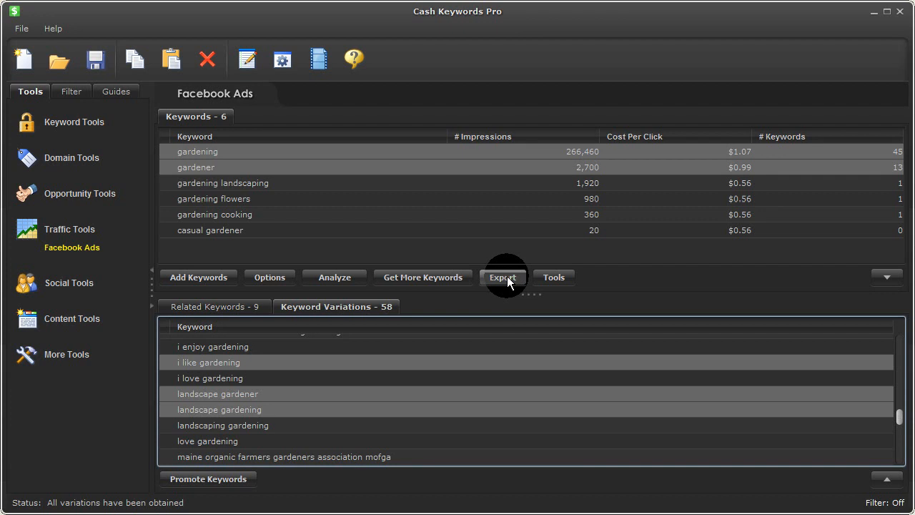
mouse_move(366, 177)
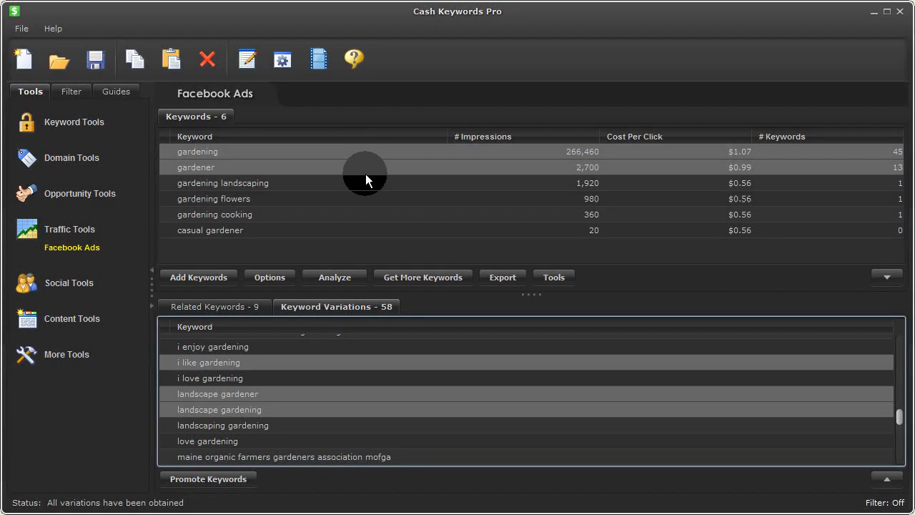
mouse_move(569, 294)
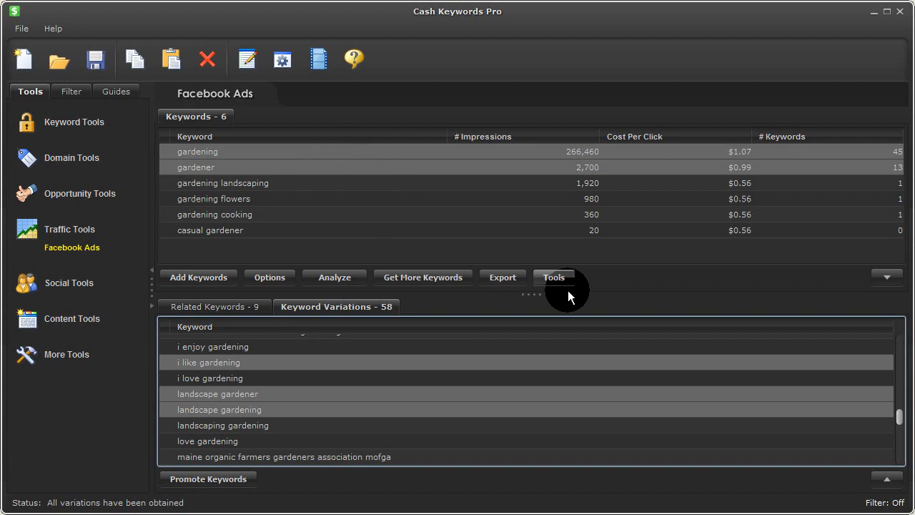
click(555, 277)
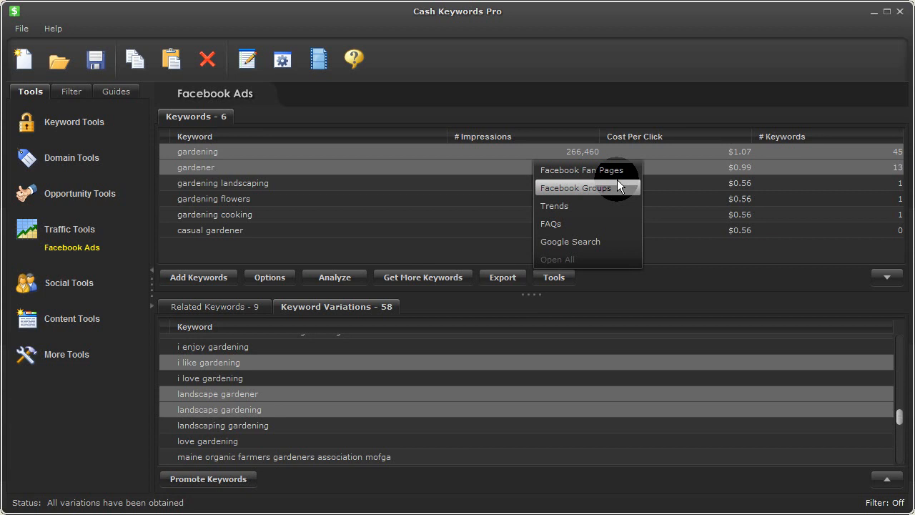
mouse_move(605, 206)
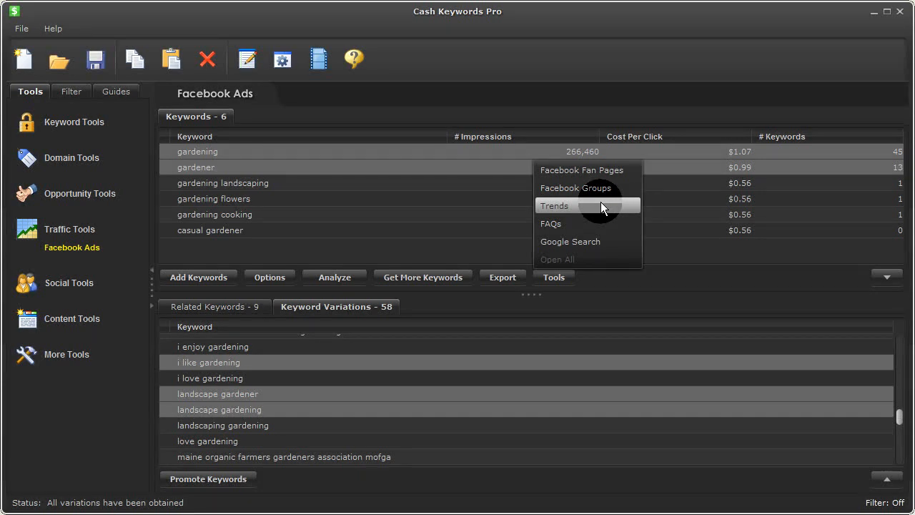
mouse_move(587, 223)
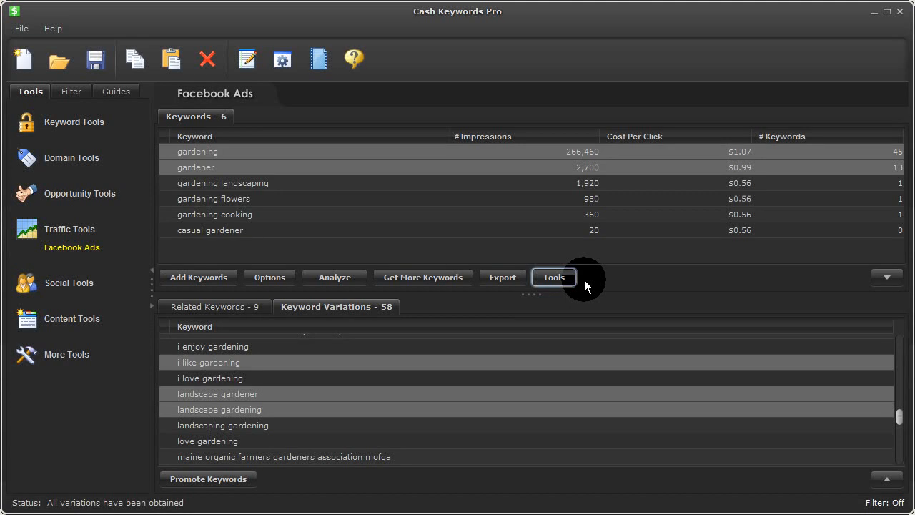
mouse_move(148, 92)
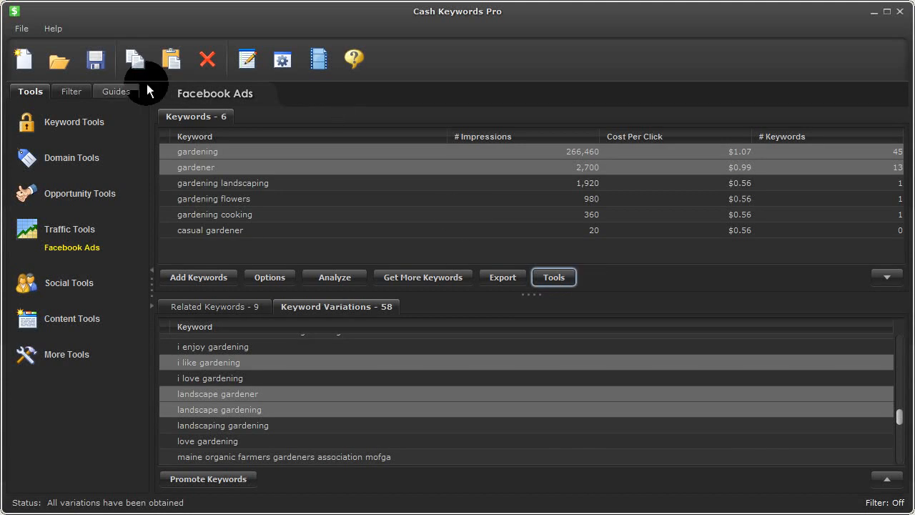
Show the eleven-step 'Get Traffic from Facebook' guide under Get More Traffic
click(115, 91)
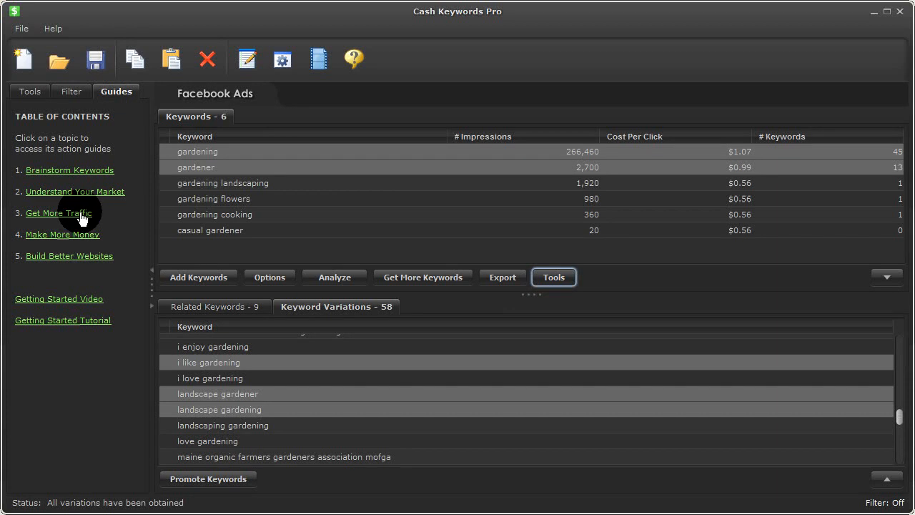
click(58, 213)
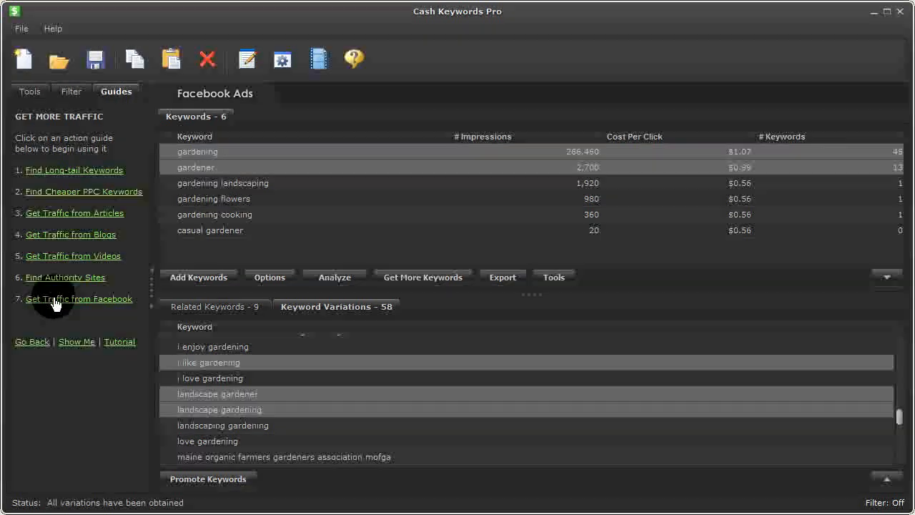
click(79, 299)
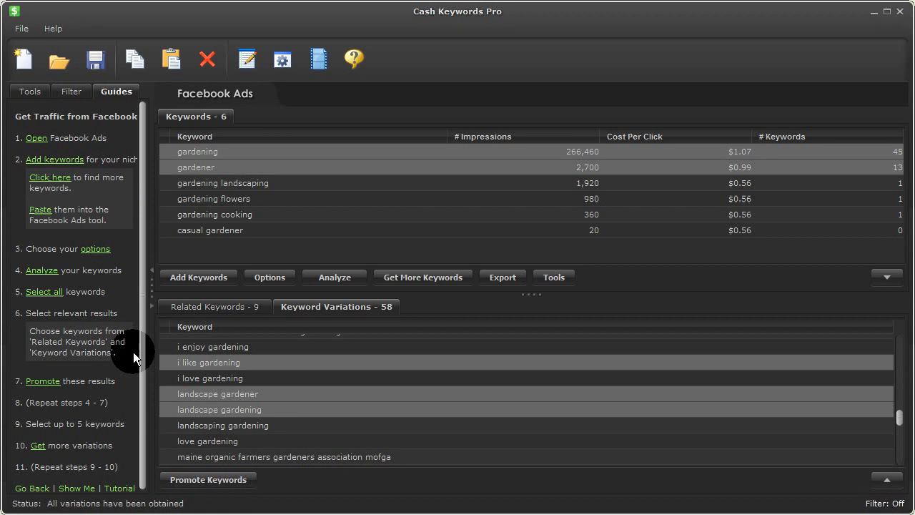
mouse_move(46, 136)
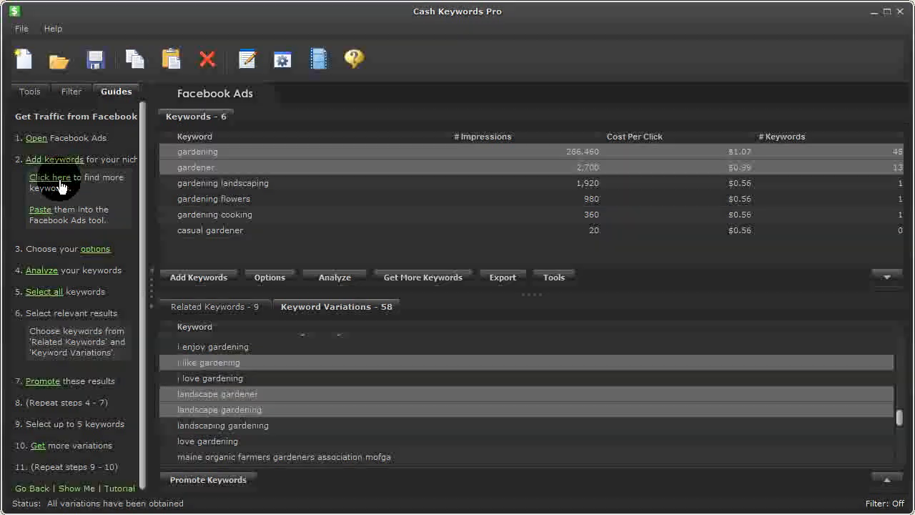
Start a new project, answering the unsaved-changes prompt, leaving an empty keyword list
click(22, 60)
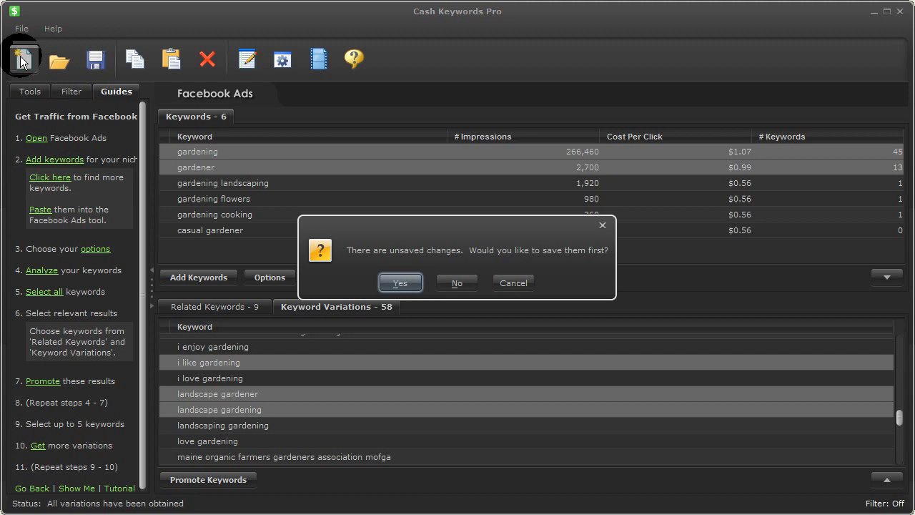
click(456, 283)
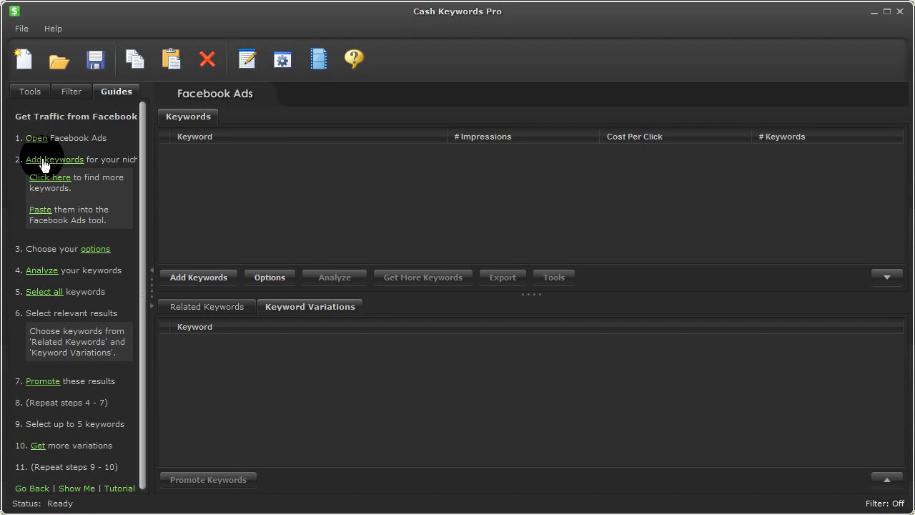
Add 'coffee' as the only keyword via the guide's Add keywords link
click(199, 277)
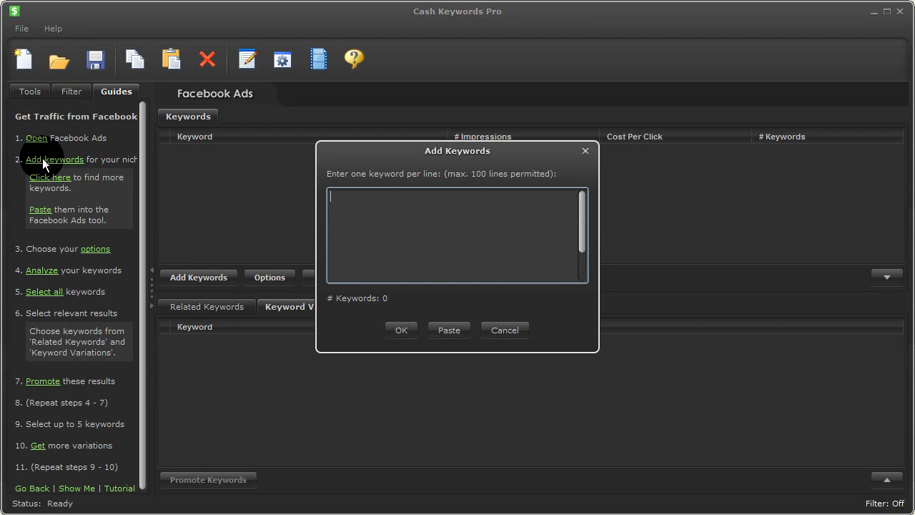
mouse_move(366, 250)
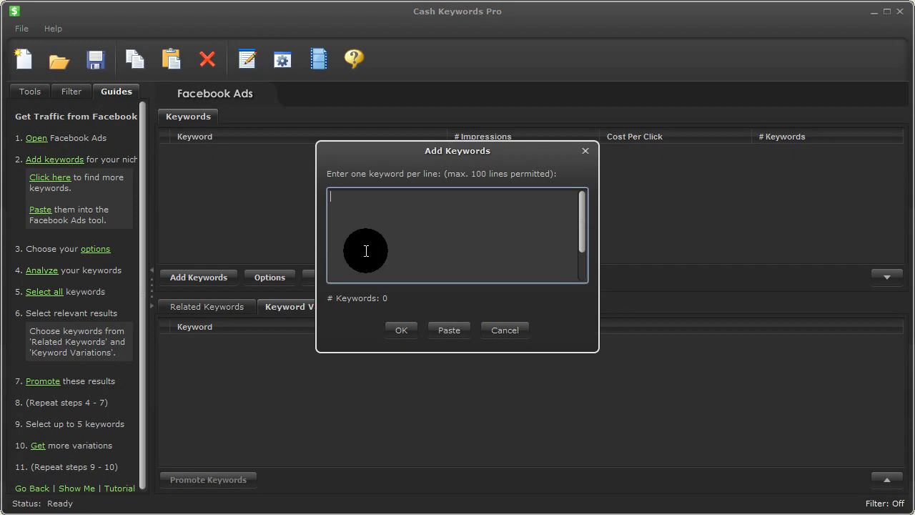
text(coffee)
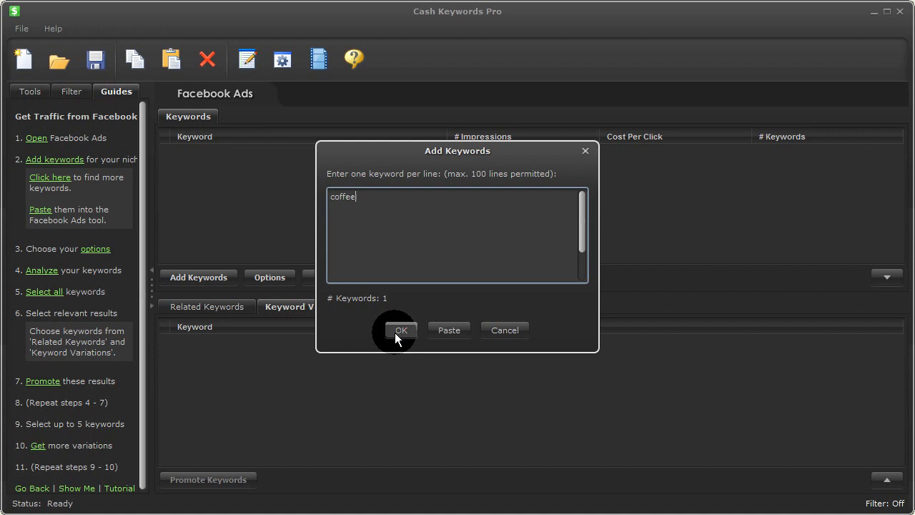
click(401, 329)
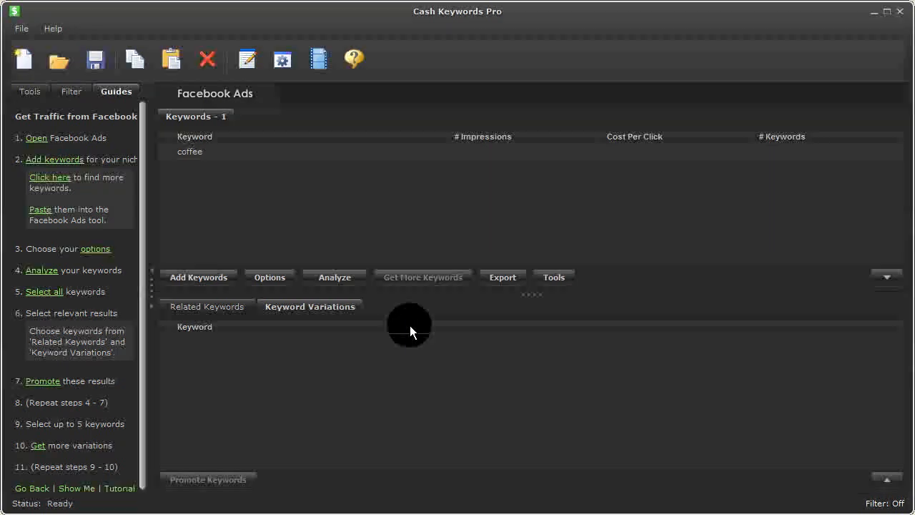
mouse_move(155, 200)
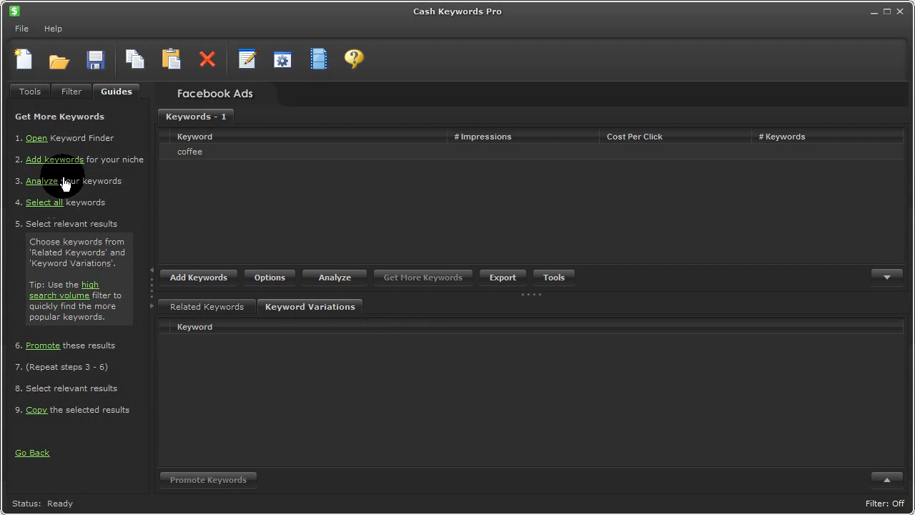
mouse_move(75, 129)
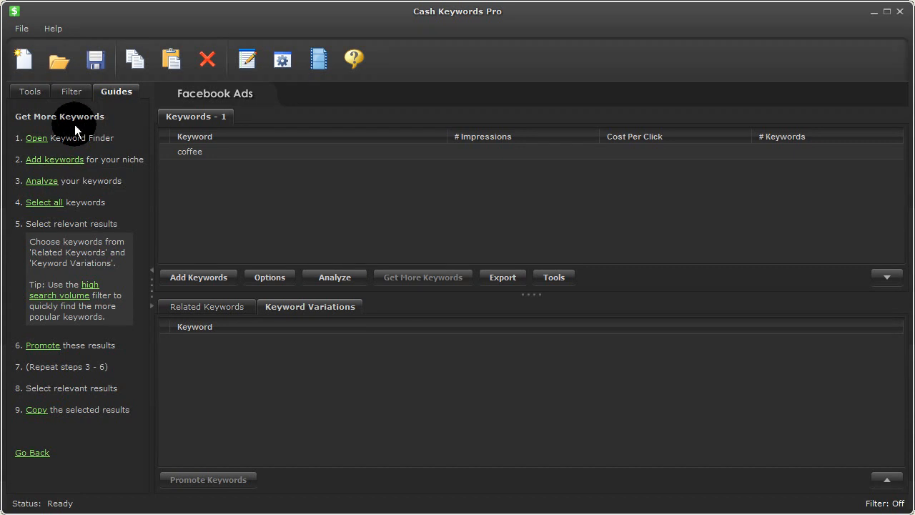
mouse_move(50, 389)
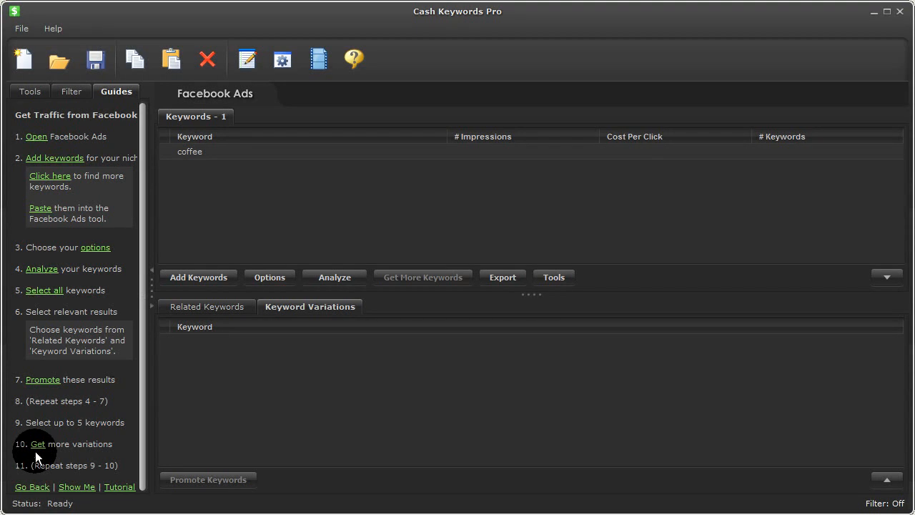
click(95, 246)
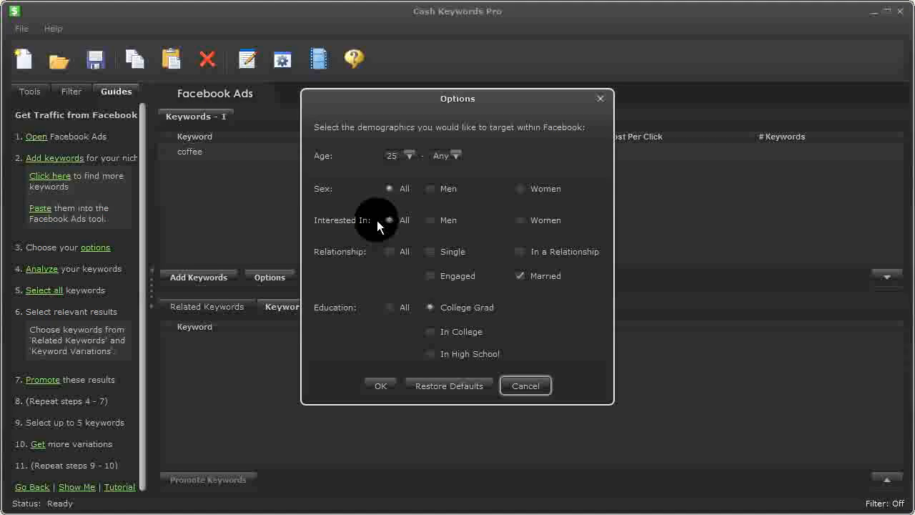
Target all relationship statuses with minimum age 18 and confirm the options
click(389, 252)
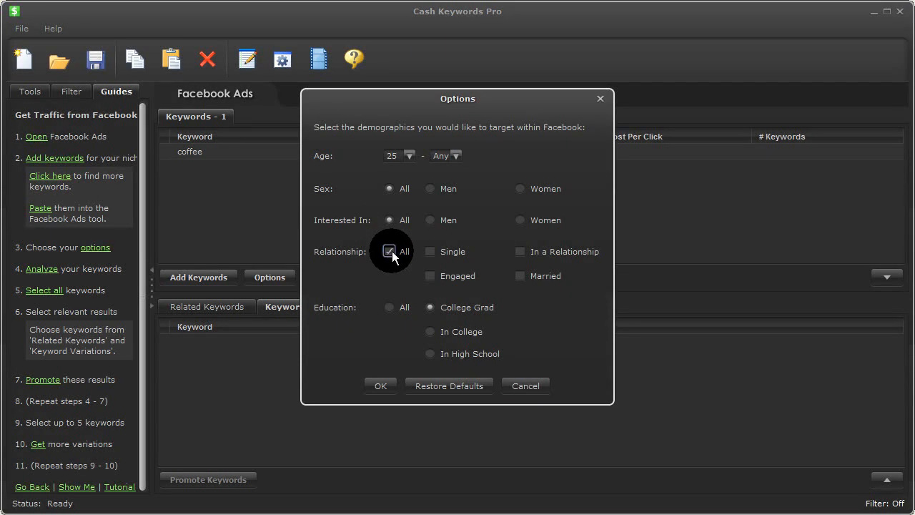
click(409, 156)
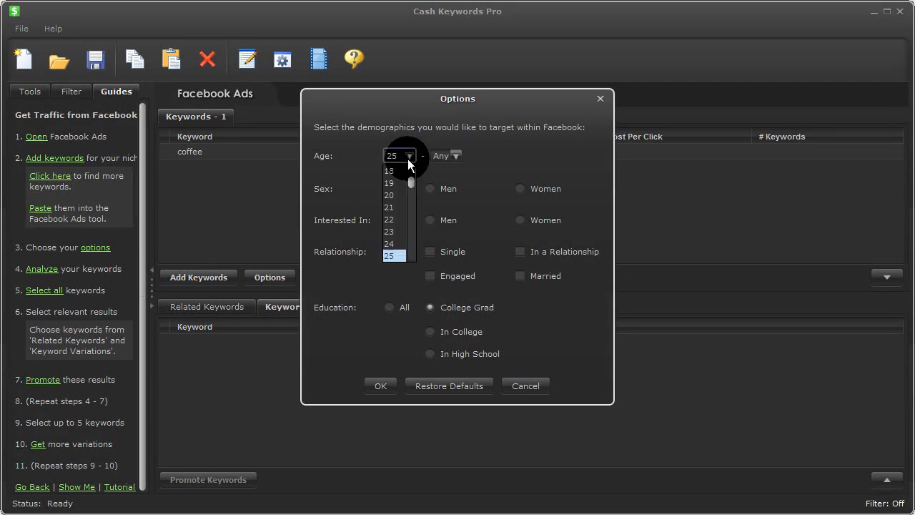
click(389, 172)
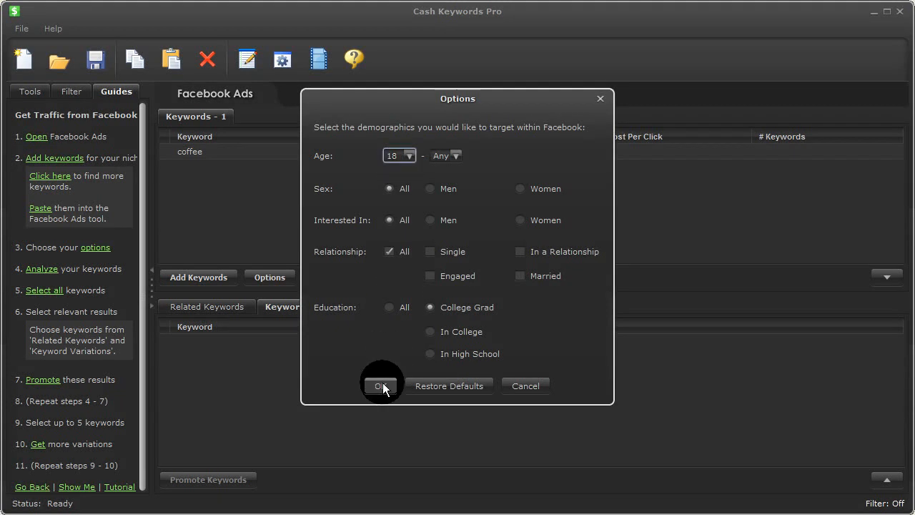
click(380, 386)
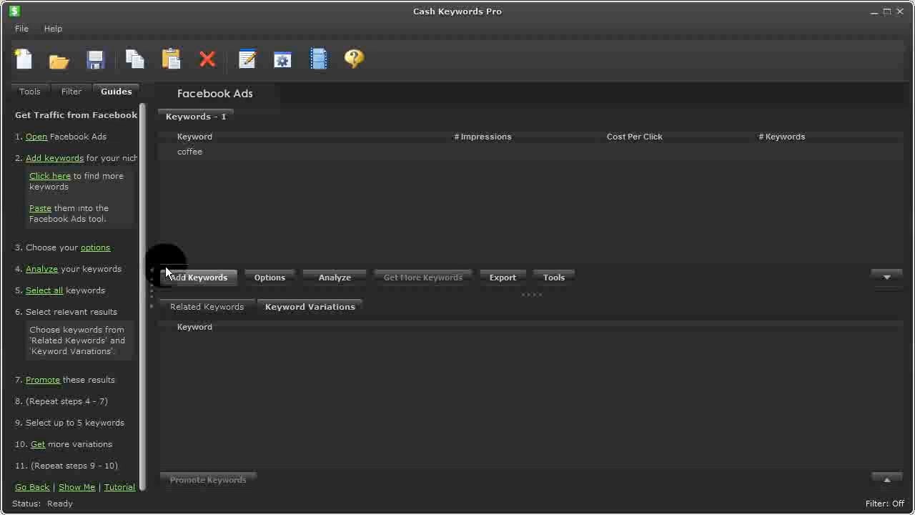
Analyze coffee and promote the related keywords drinking coffee and good cup coffee
click(335, 277)
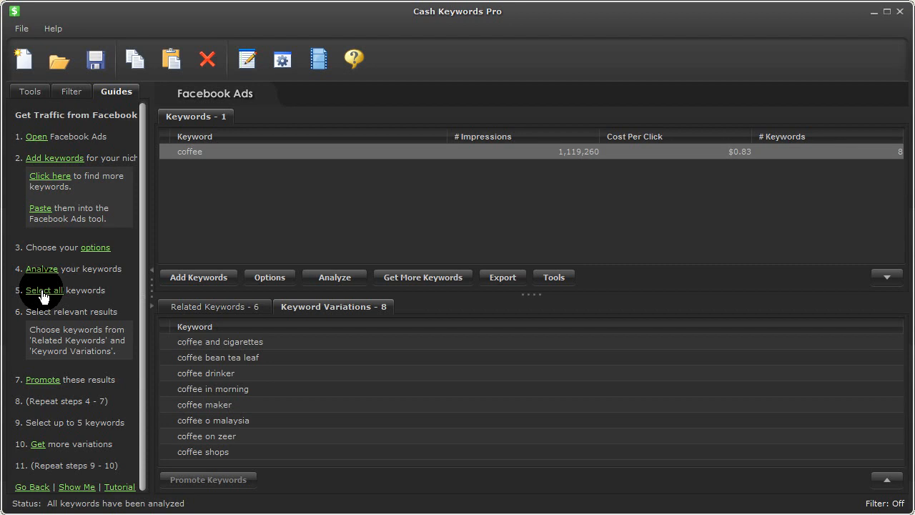
mouse_move(146, 212)
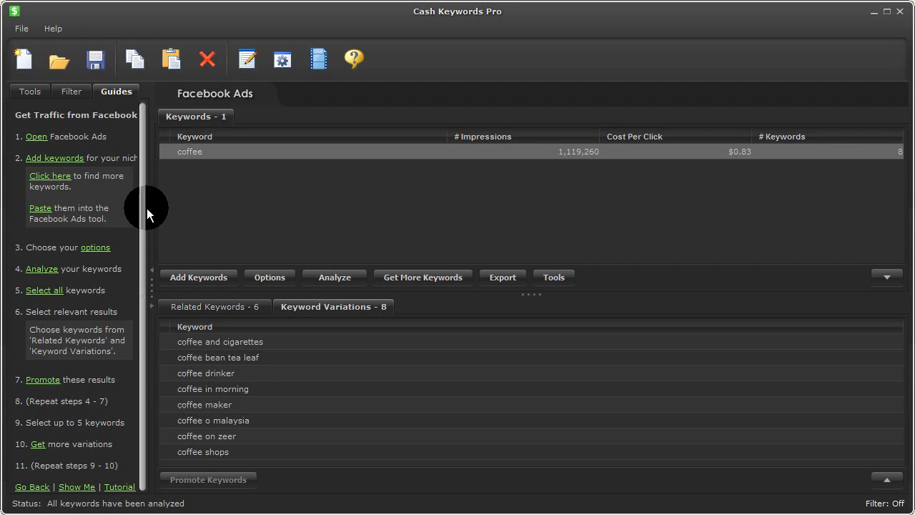
mouse_move(132, 317)
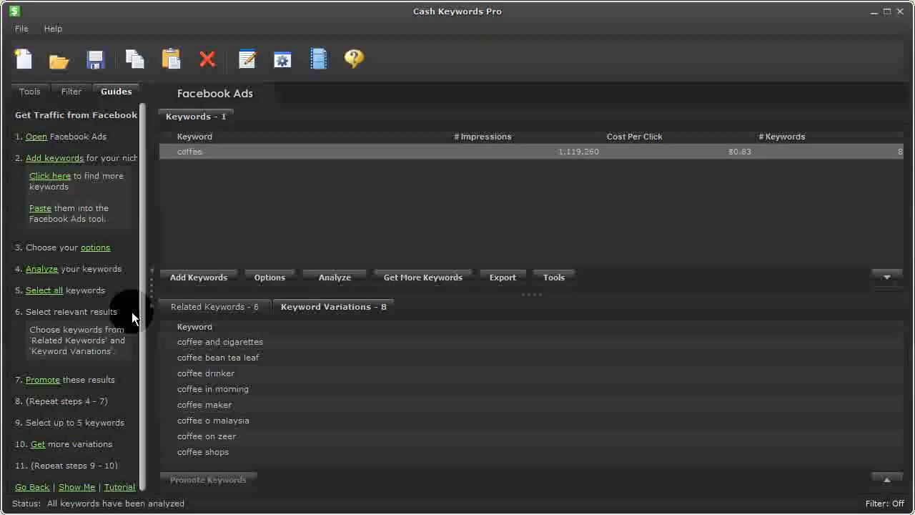
click(215, 306)
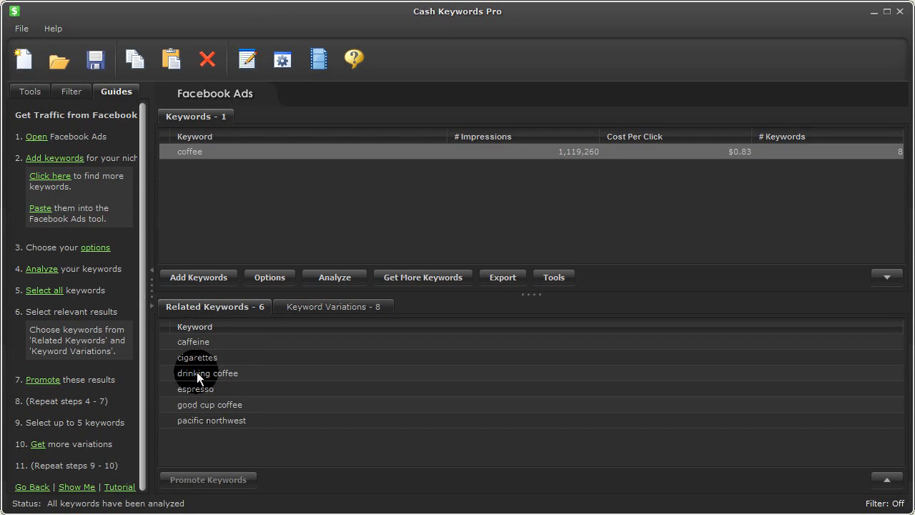
click(209, 404)
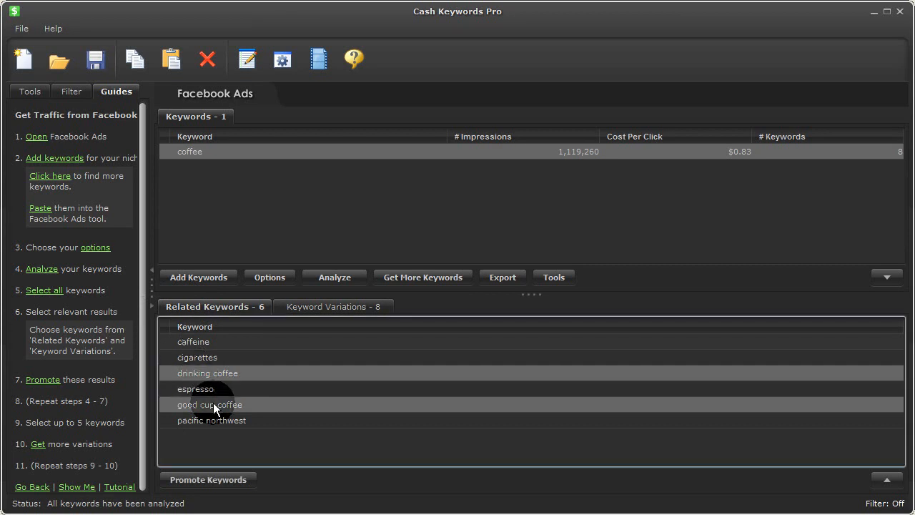
click(334, 306)
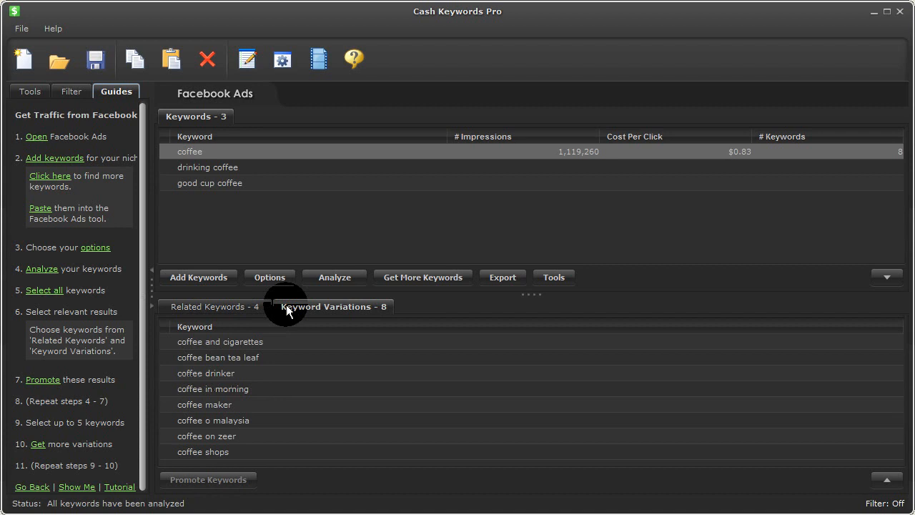
Promote coffee drinker, coffee in morning and coffee maker, then analyze all six keywords
click(206, 372)
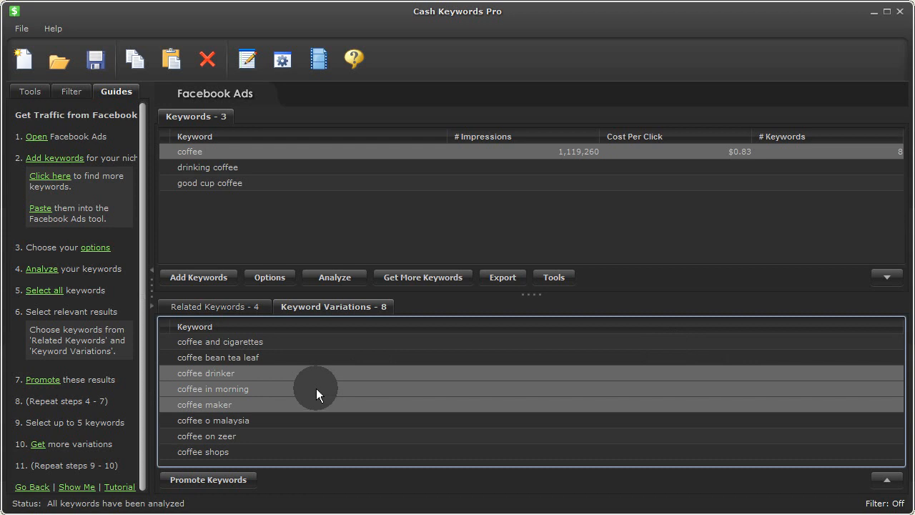
mouse_move(43, 380)
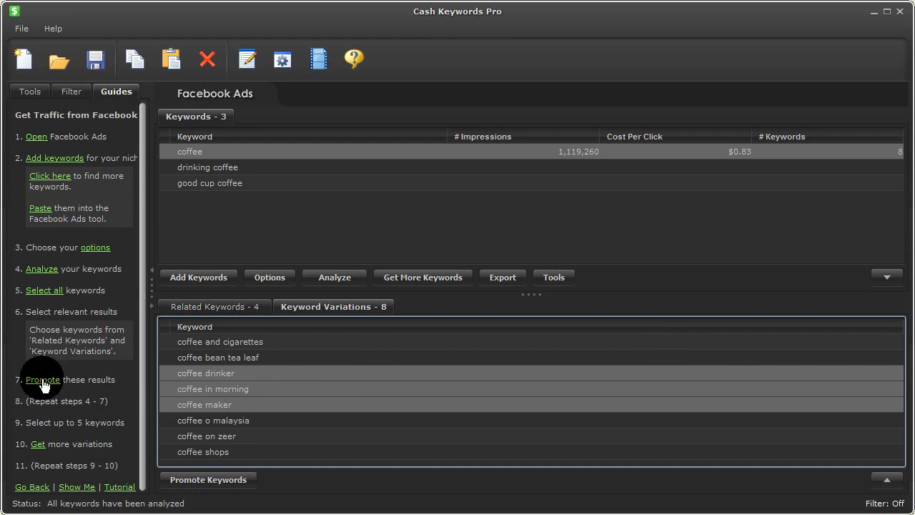
click(209, 479)
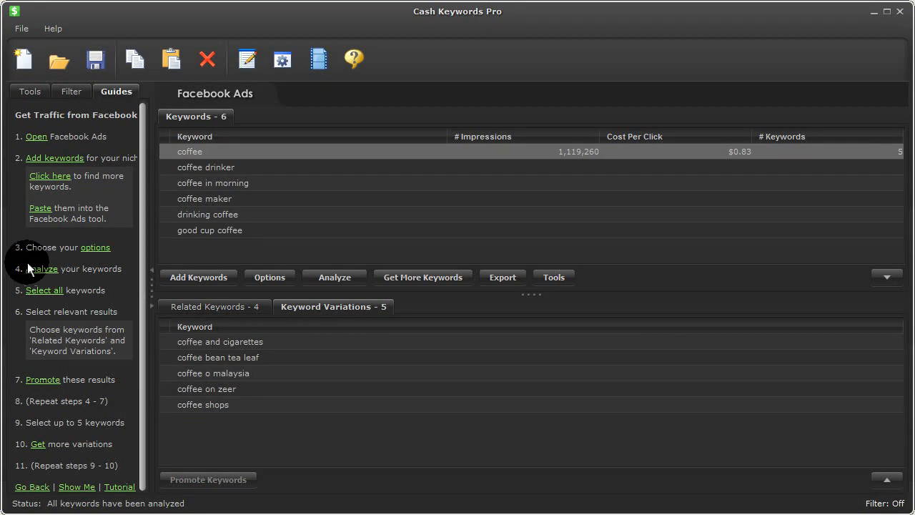
mouse_move(43, 269)
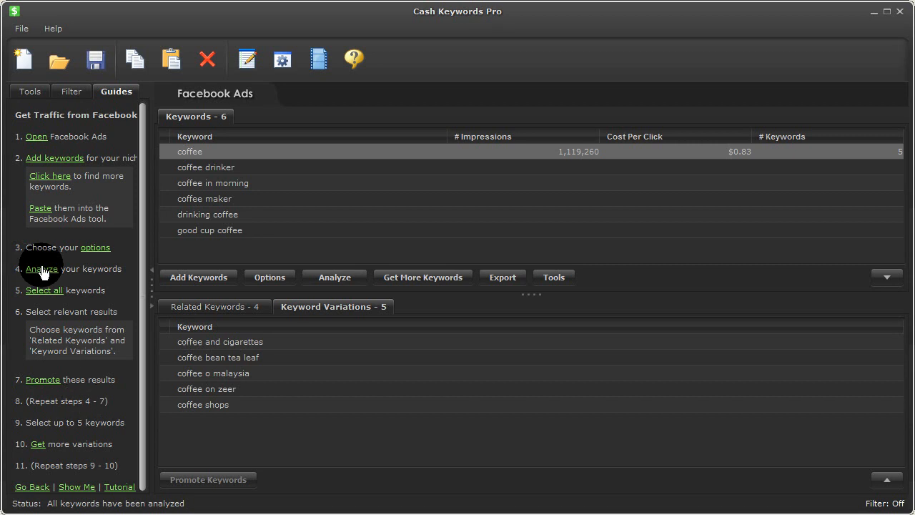
click(335, 278)
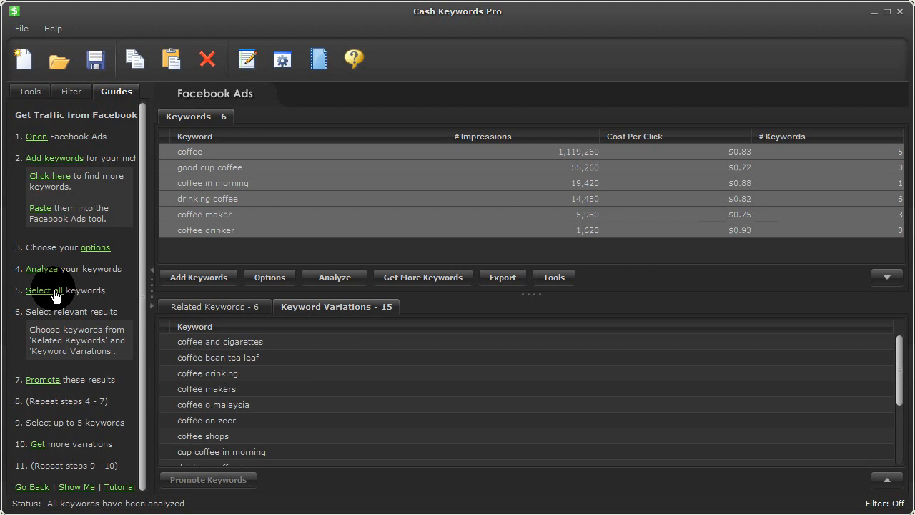
mouse_move(29, 432)
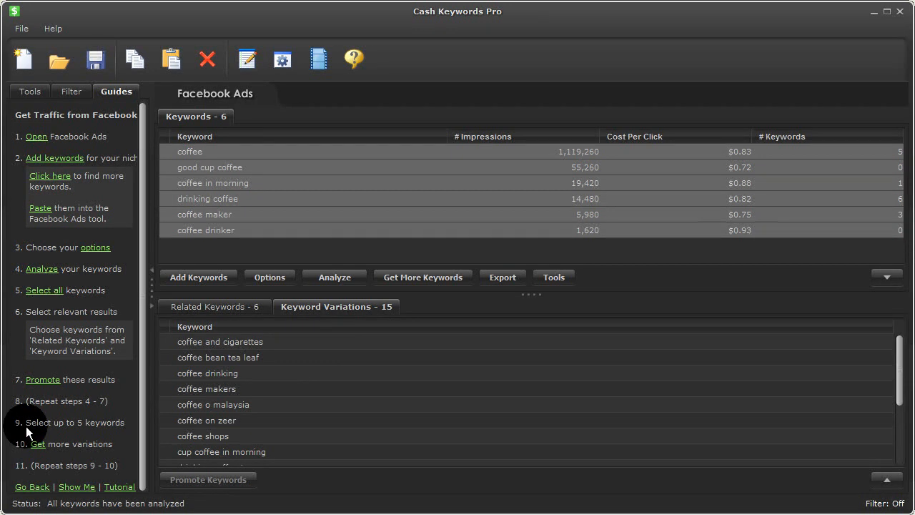
mouse_move(236, 171)
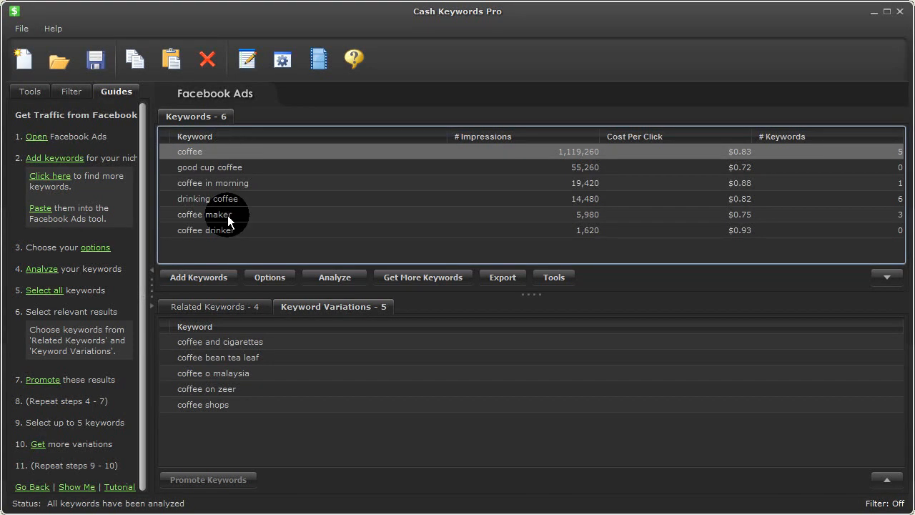
Select coffee maker together with coffee for retrieving more variations
click(207, 214)
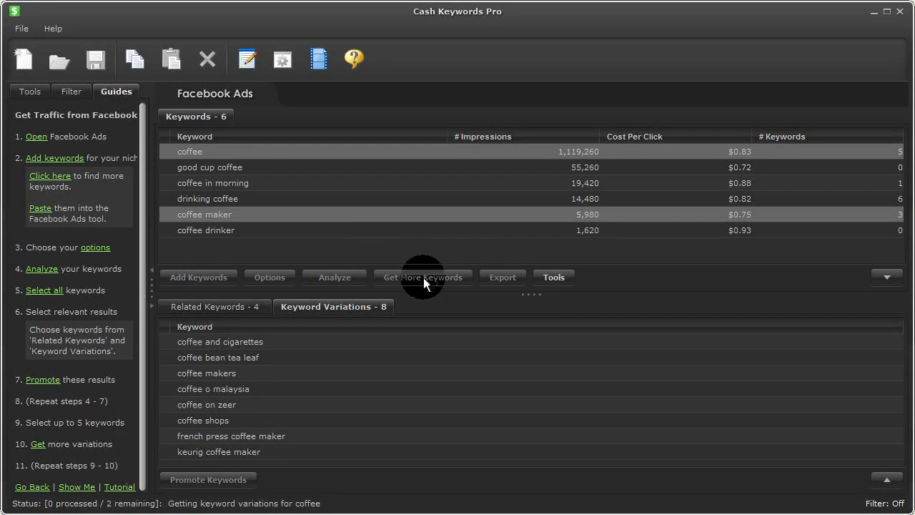
mouse_move(94, 413)
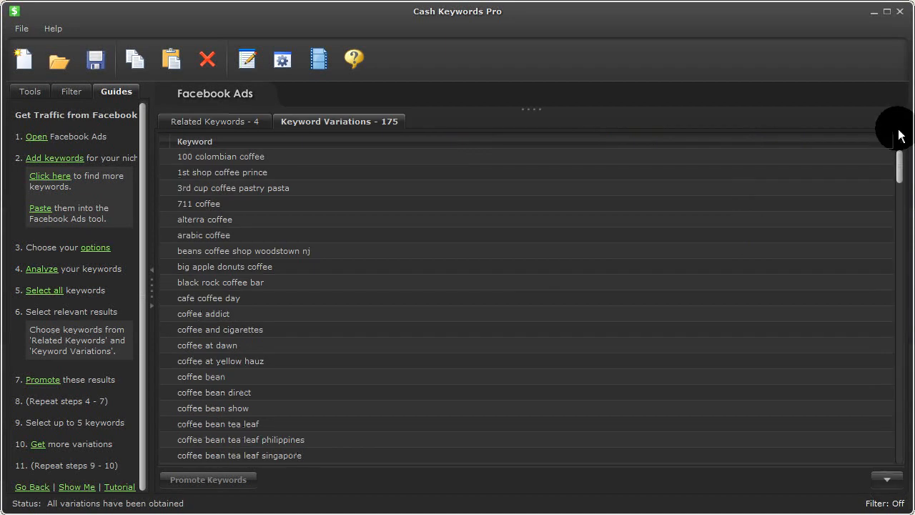
scroll(down, 3)
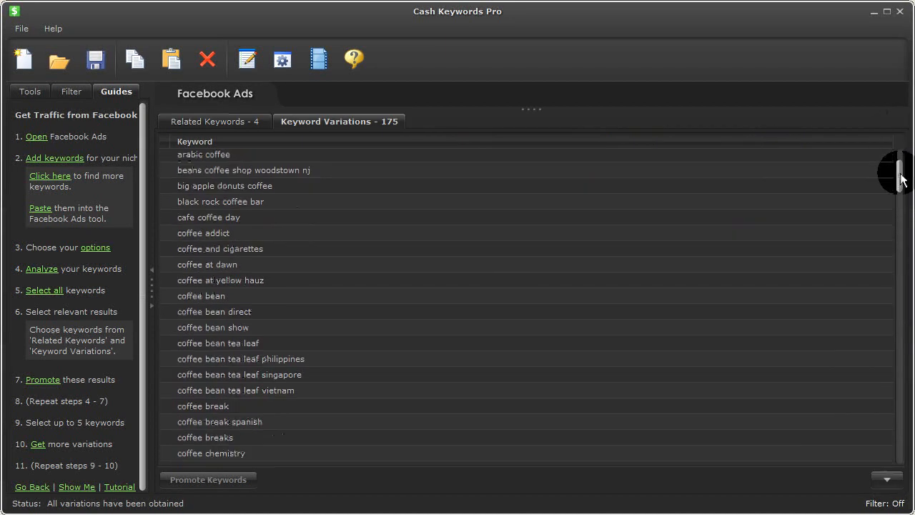
scroll(down, 3)
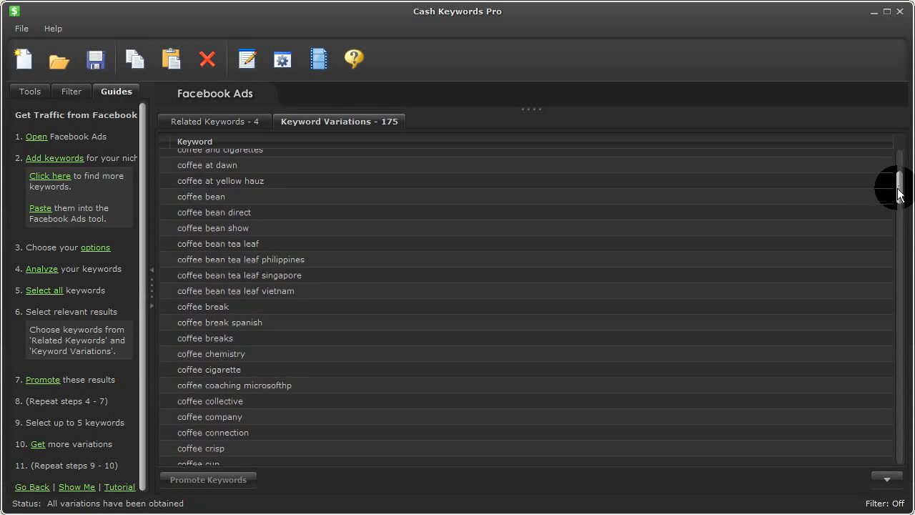
scroll(down, 3)
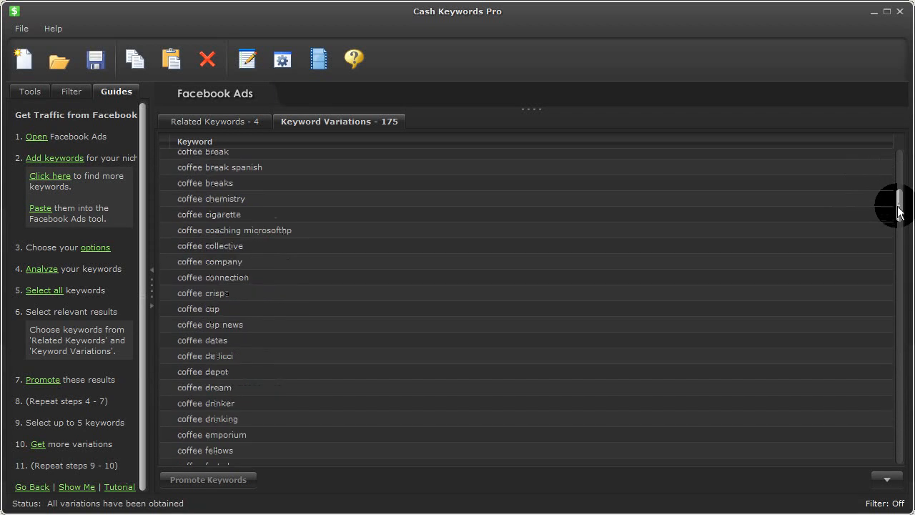
scroll(down, 3)
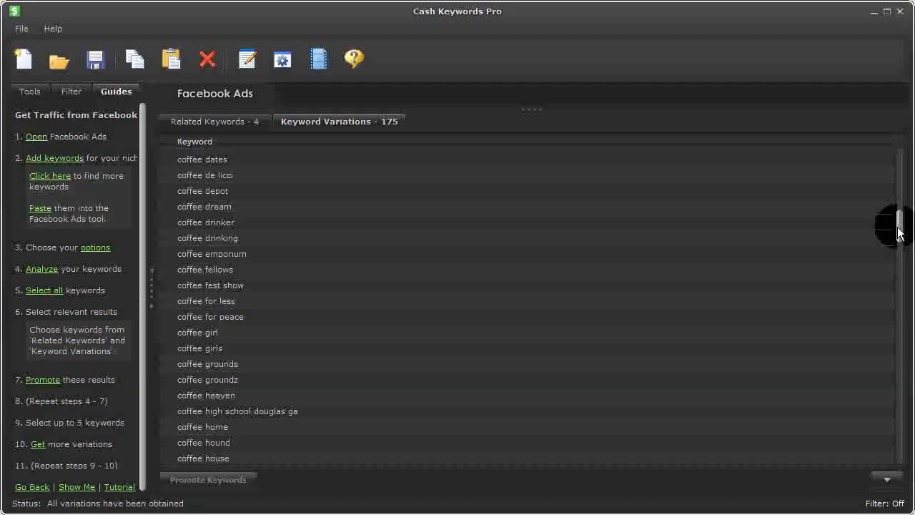
scroll(down, 3)
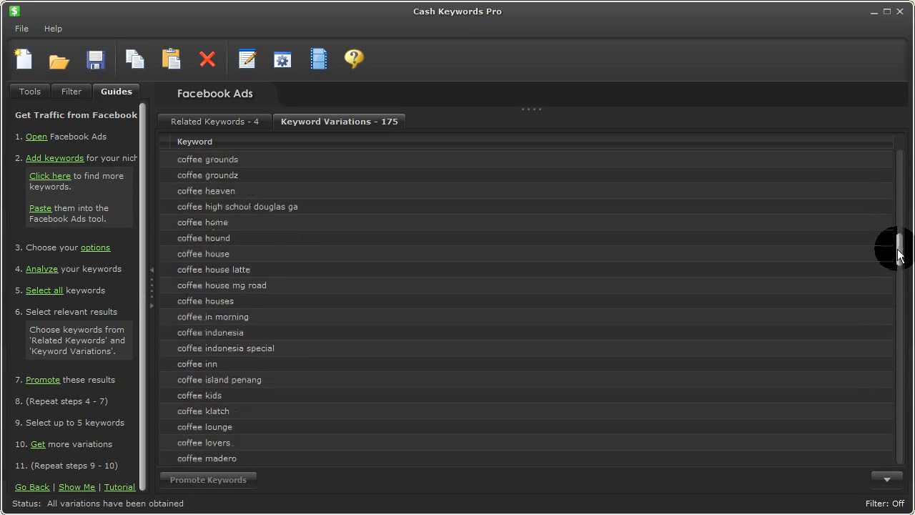
scroll(down, 3)
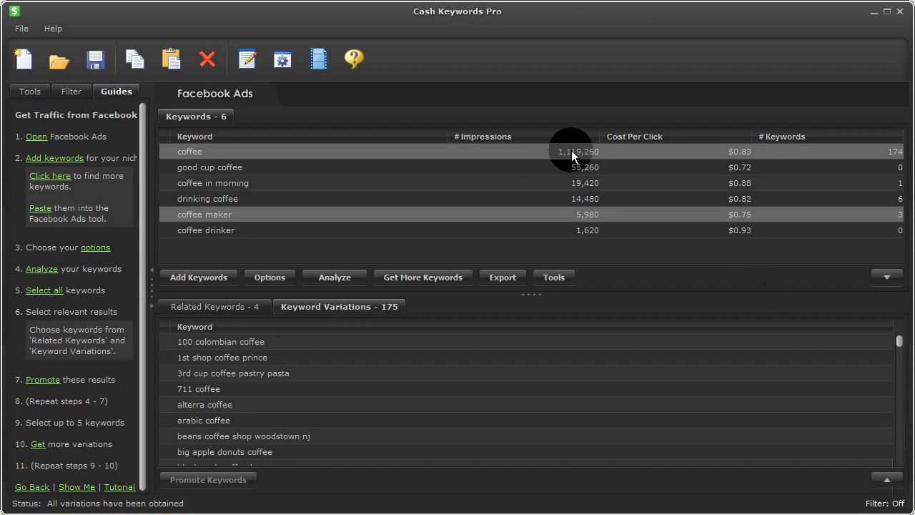
mouse_move(724, 114)
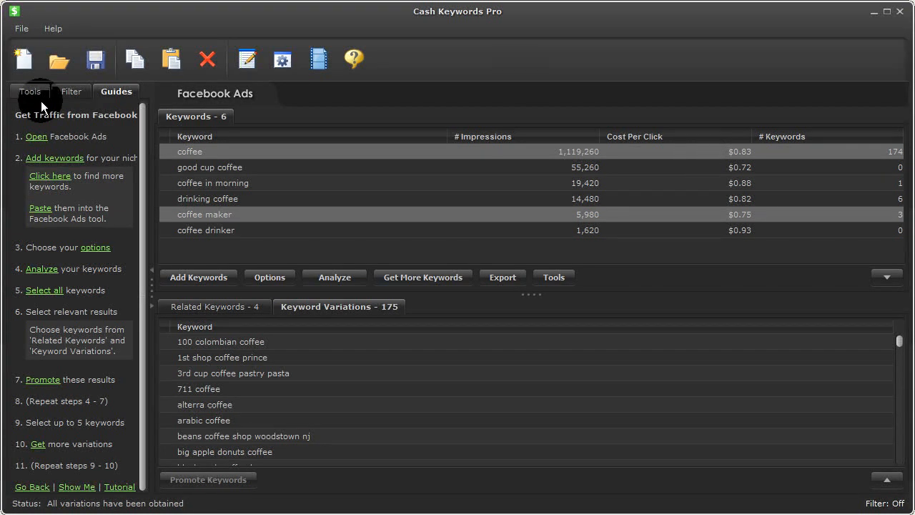
Show the Tools catalogue, expanding and collapsing the Opportunity Tools category
click(30, 91)
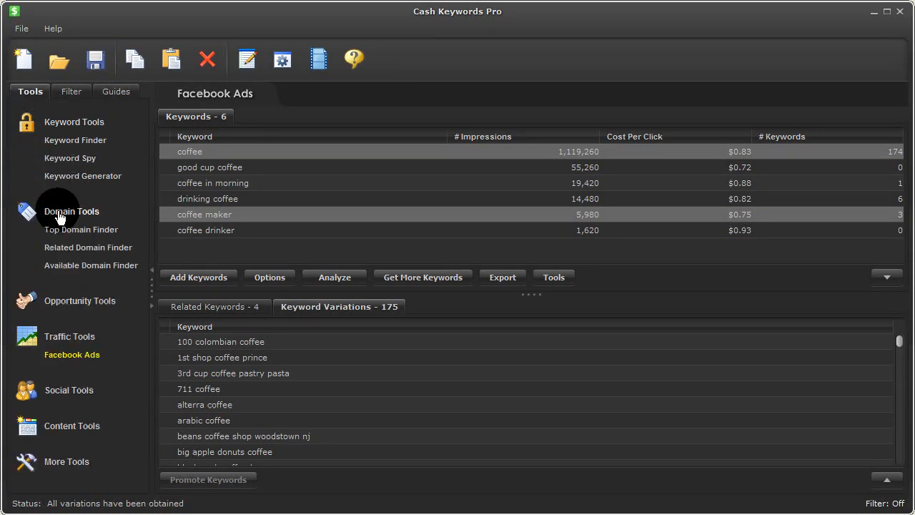
click(80, 300)
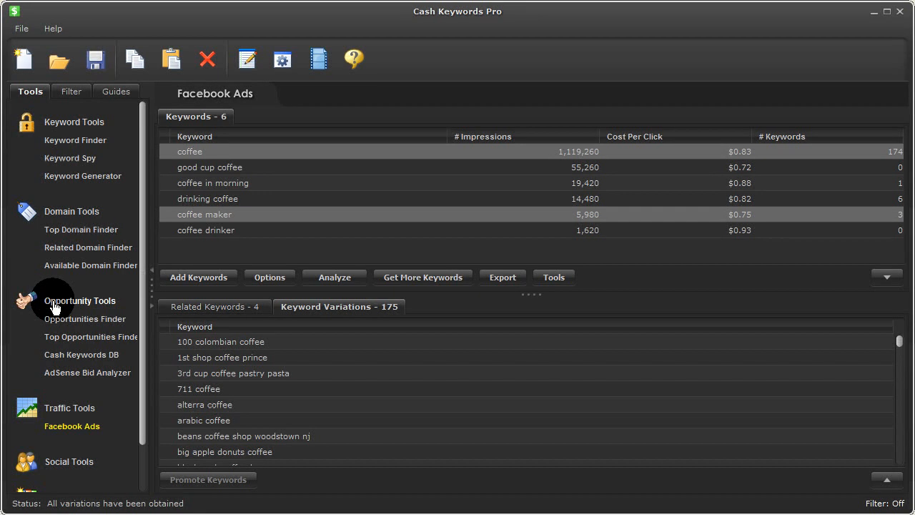
click(80, 301)
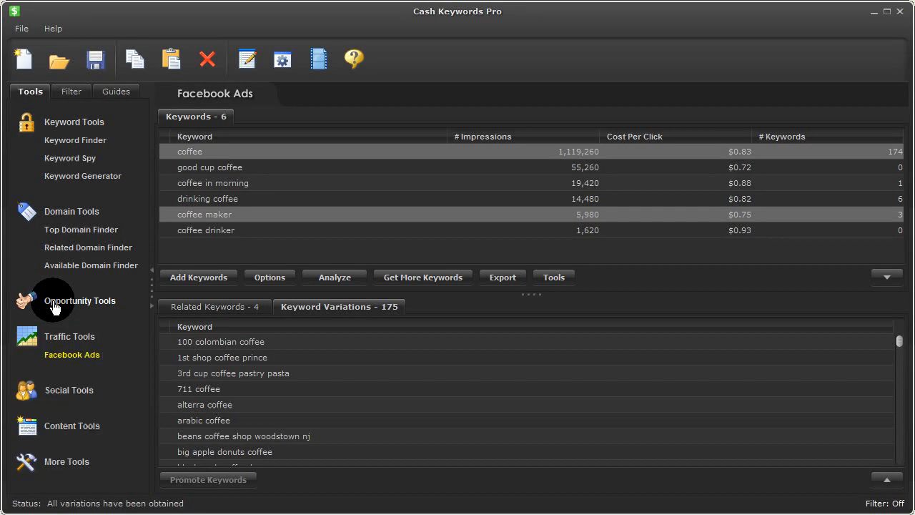
mouse_move(275, 230)
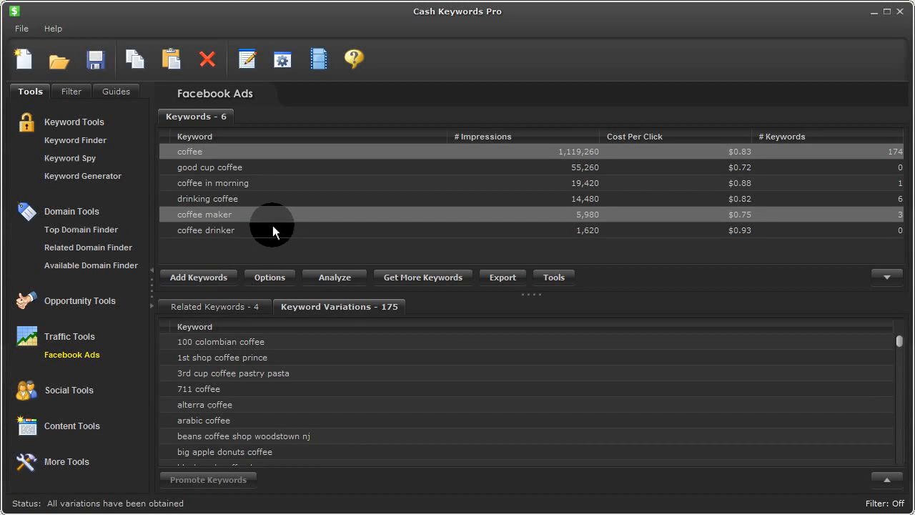
mouse_move(108, 214)
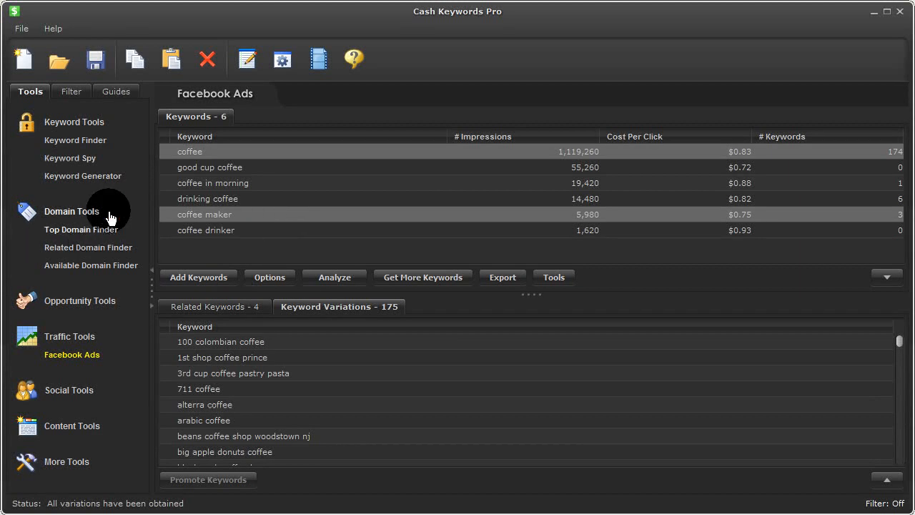